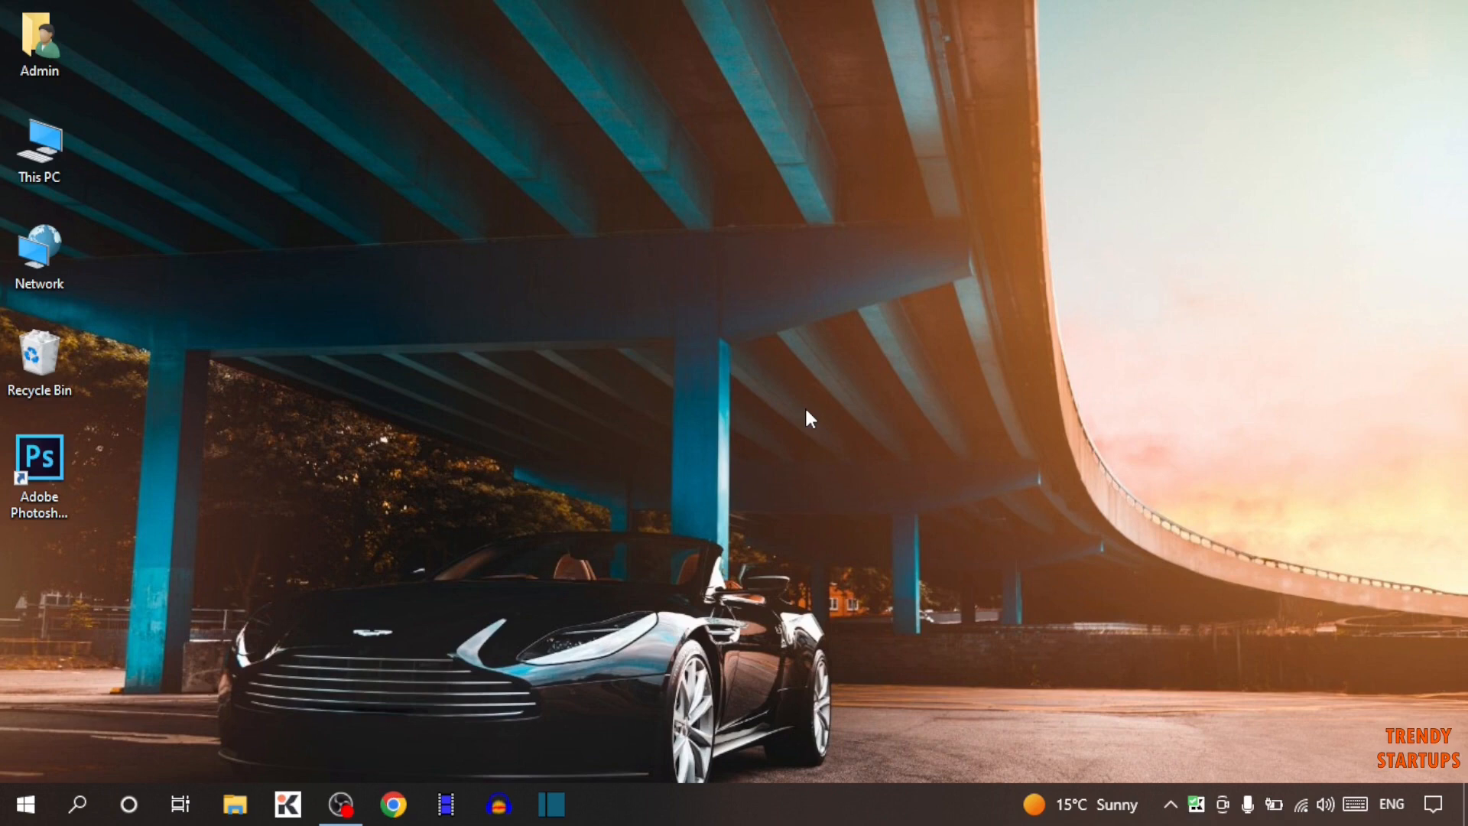
mouse_move(767, 363)
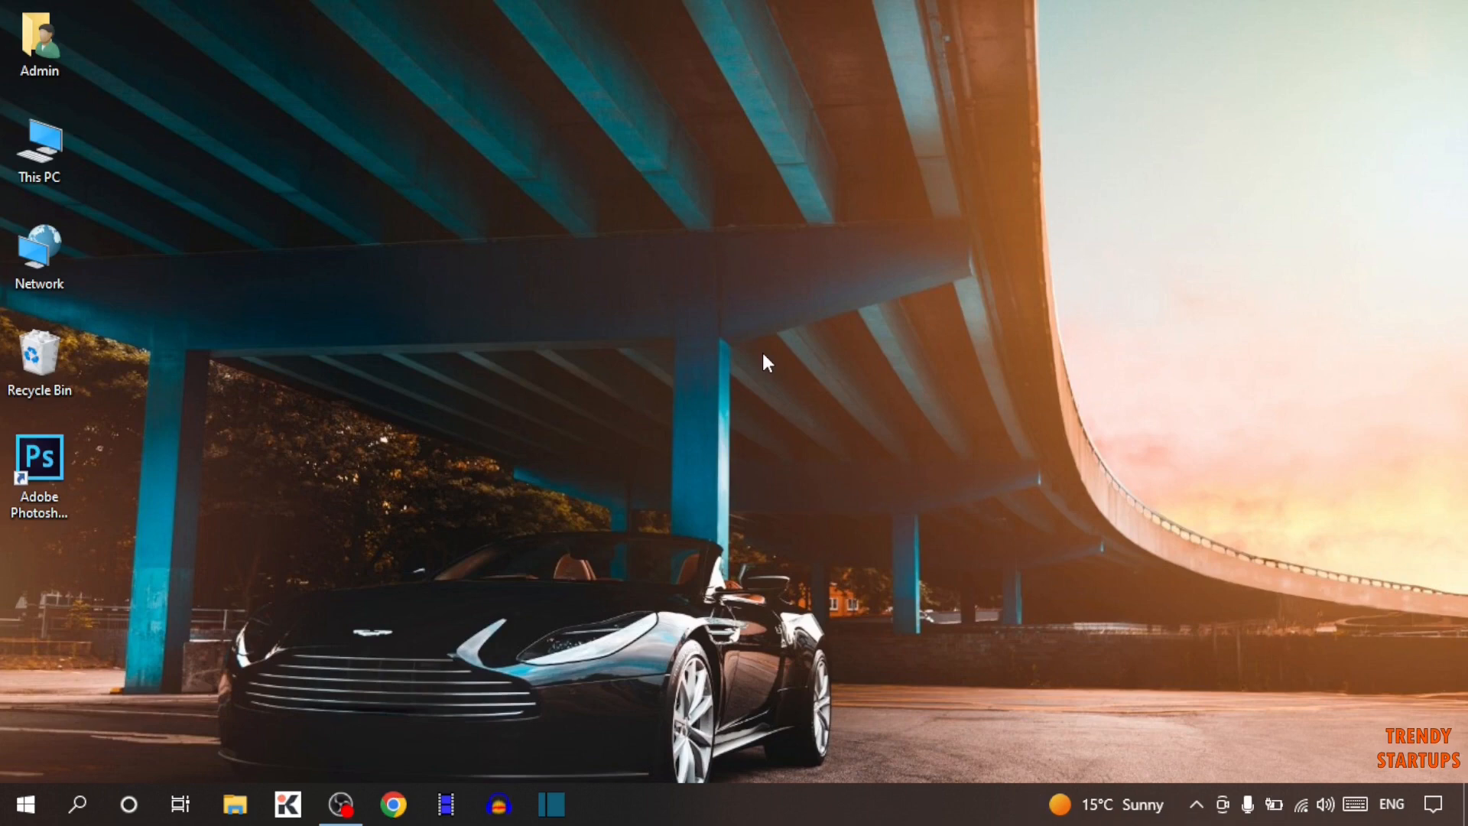
mouse_move(787, 372)
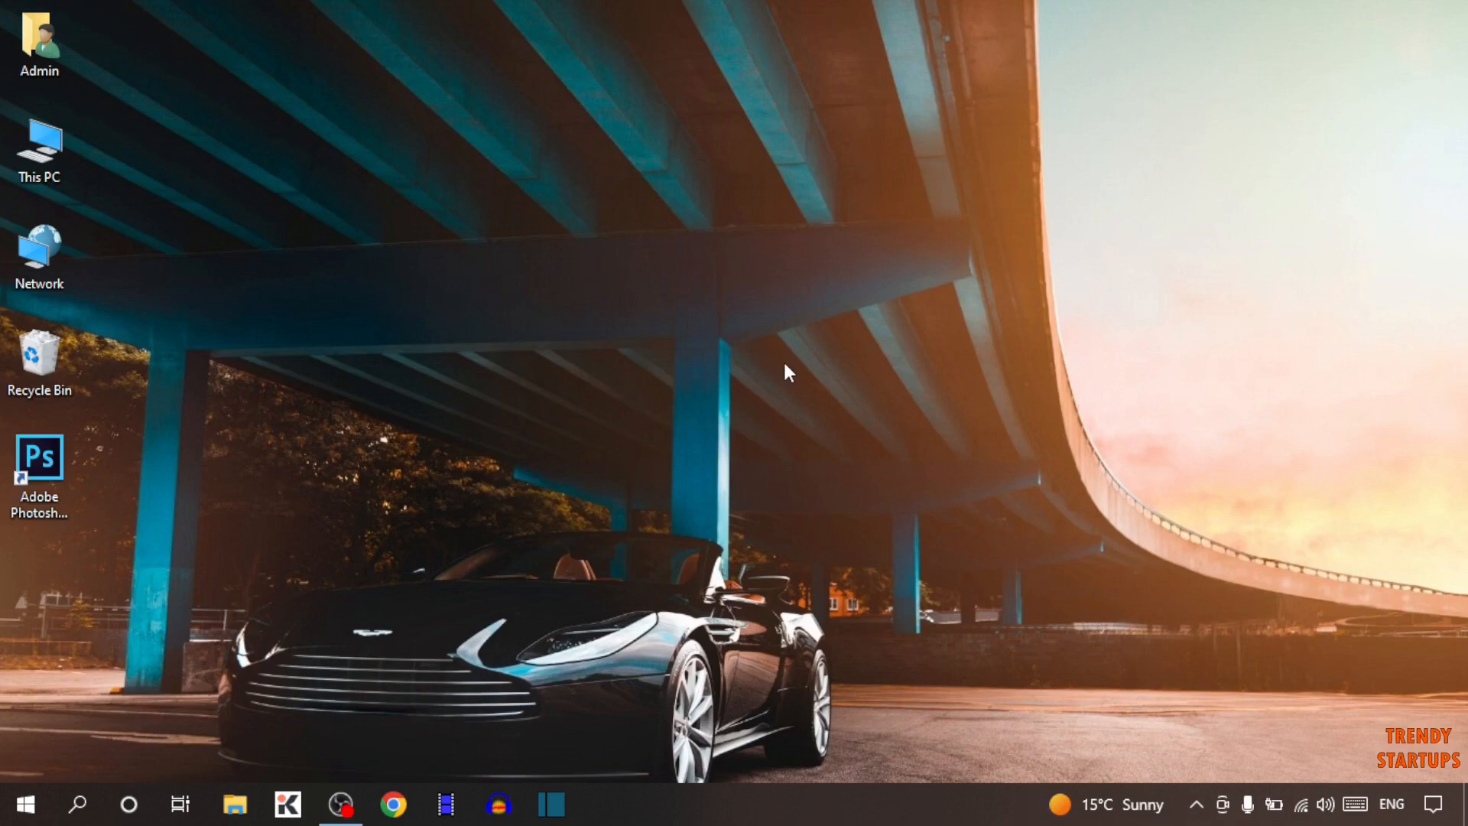
mouse_move(800, 289)
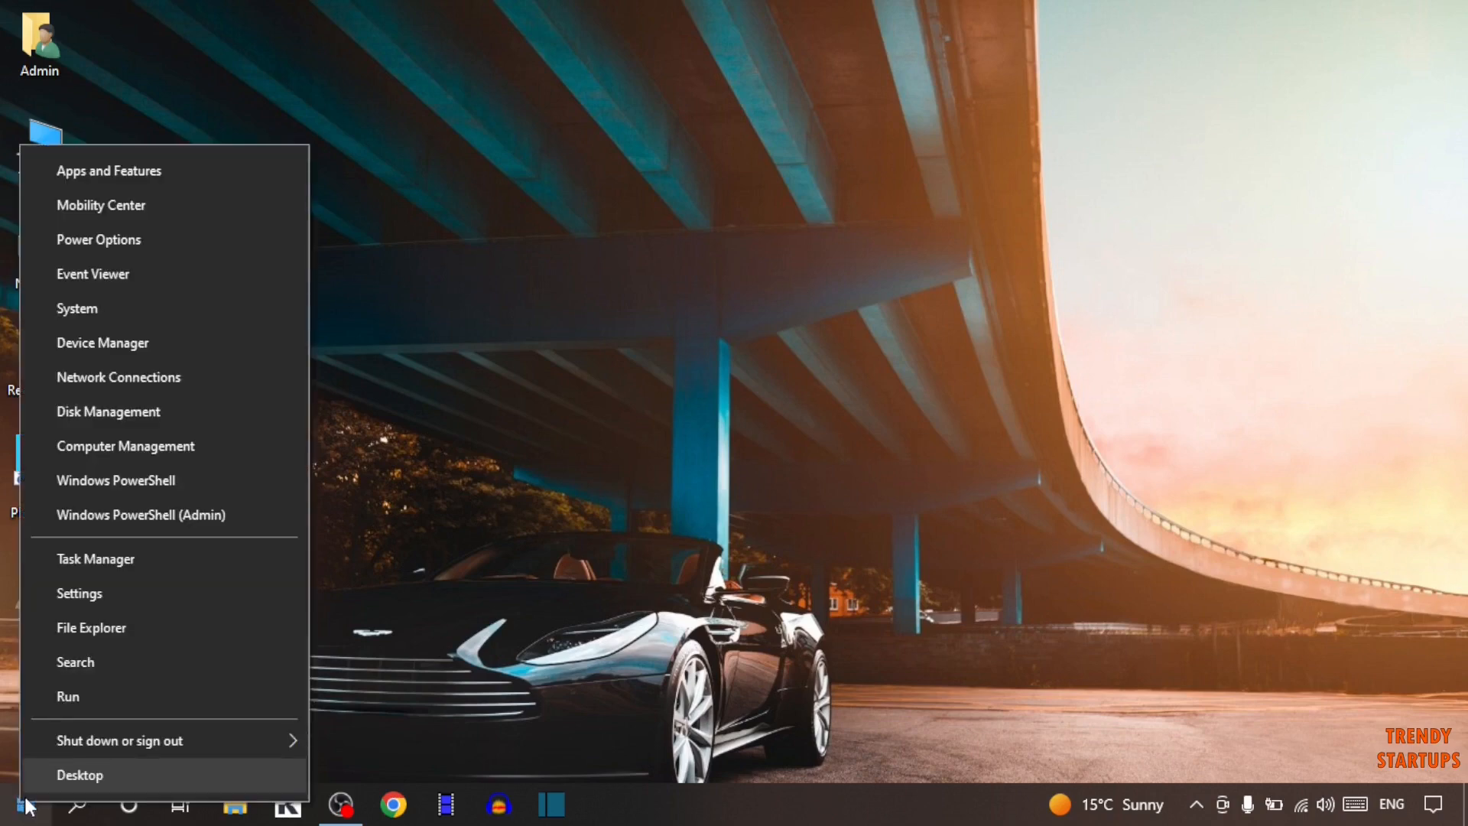
mouse_move(73, 700)
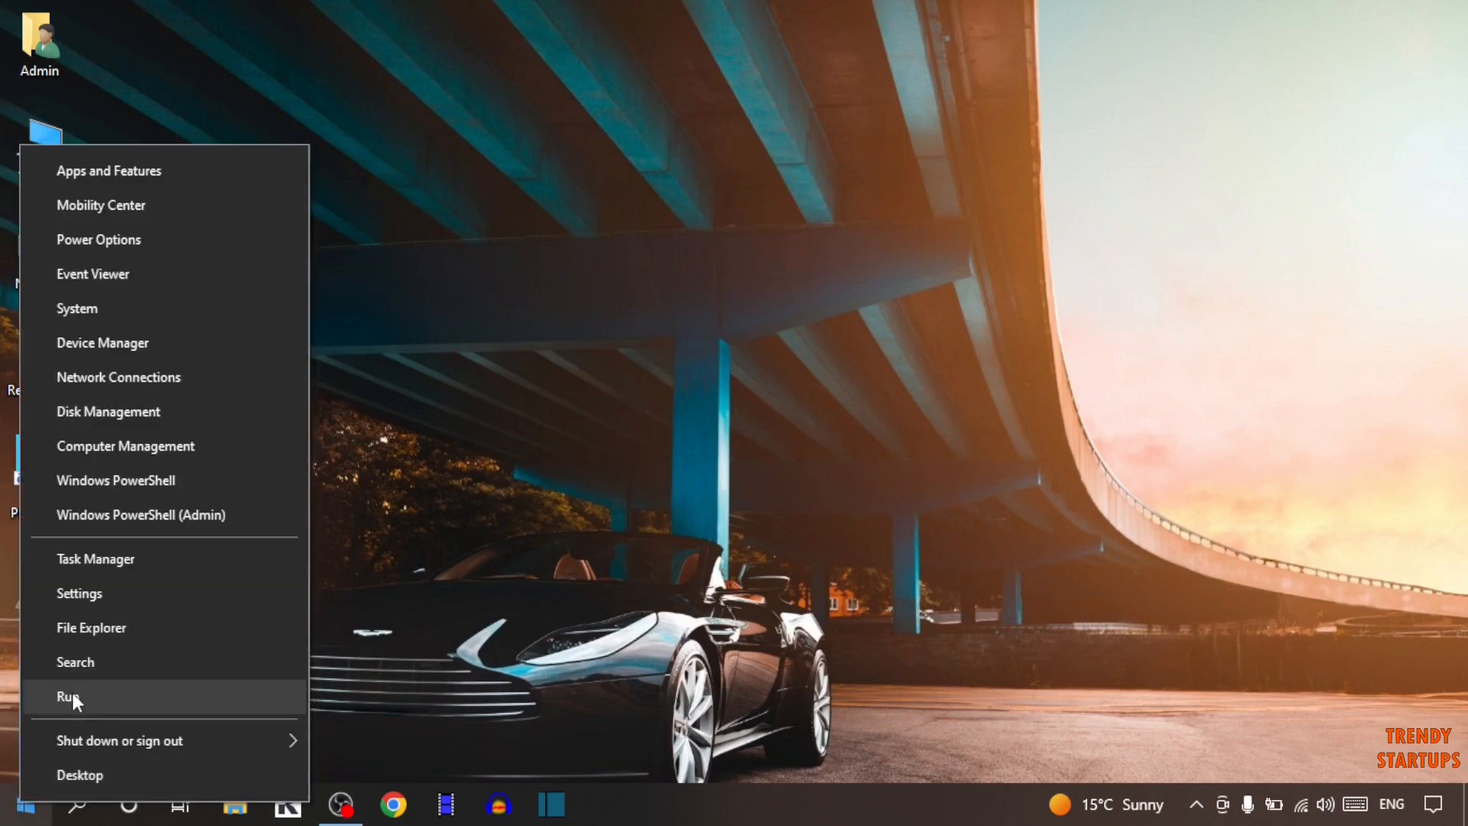
Step: Run dxdiag from the Run prompt to launch the DirectX Diagnostic Tool
click(67, 696)
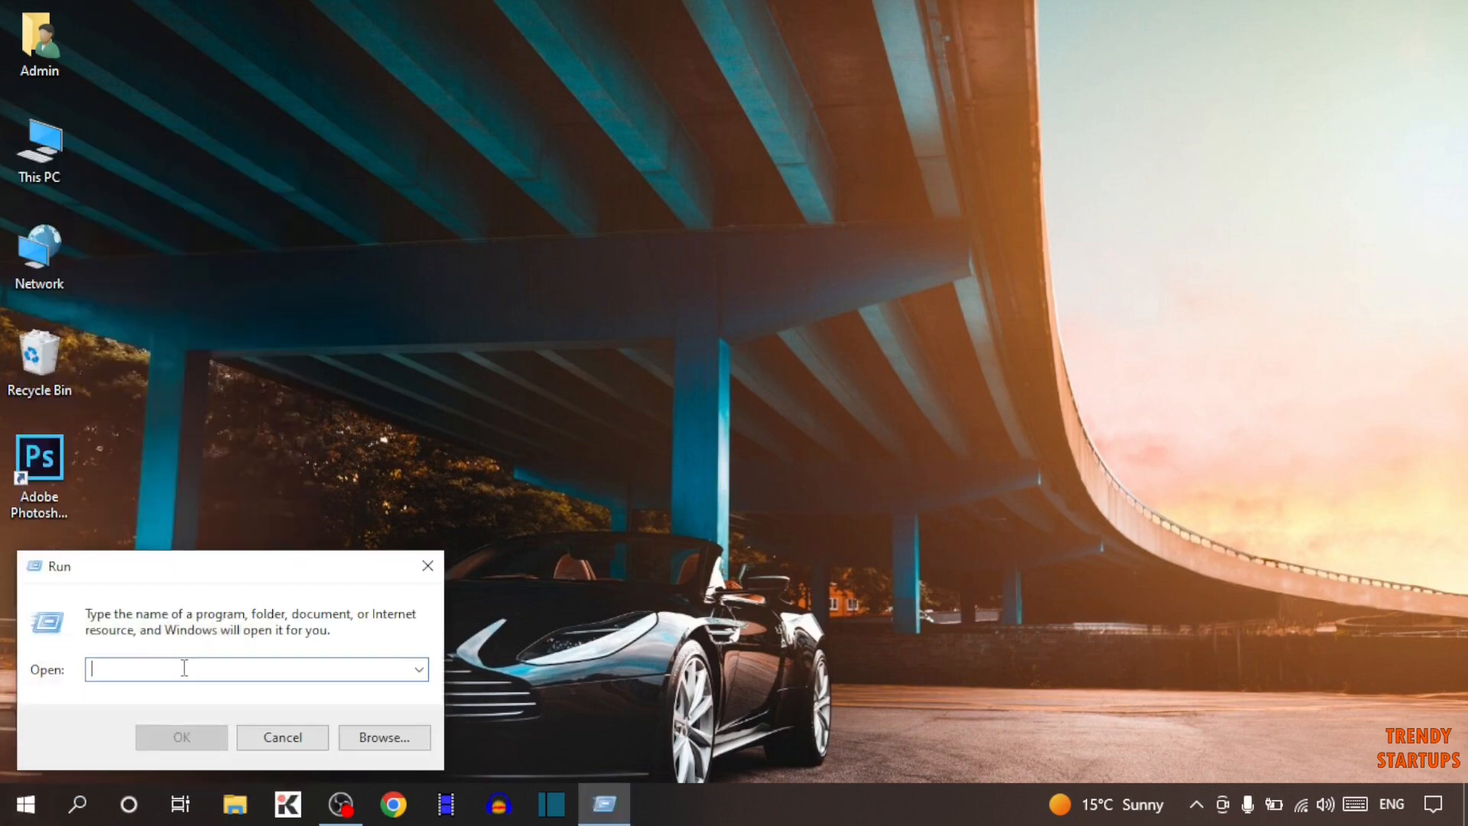
text(dxd)
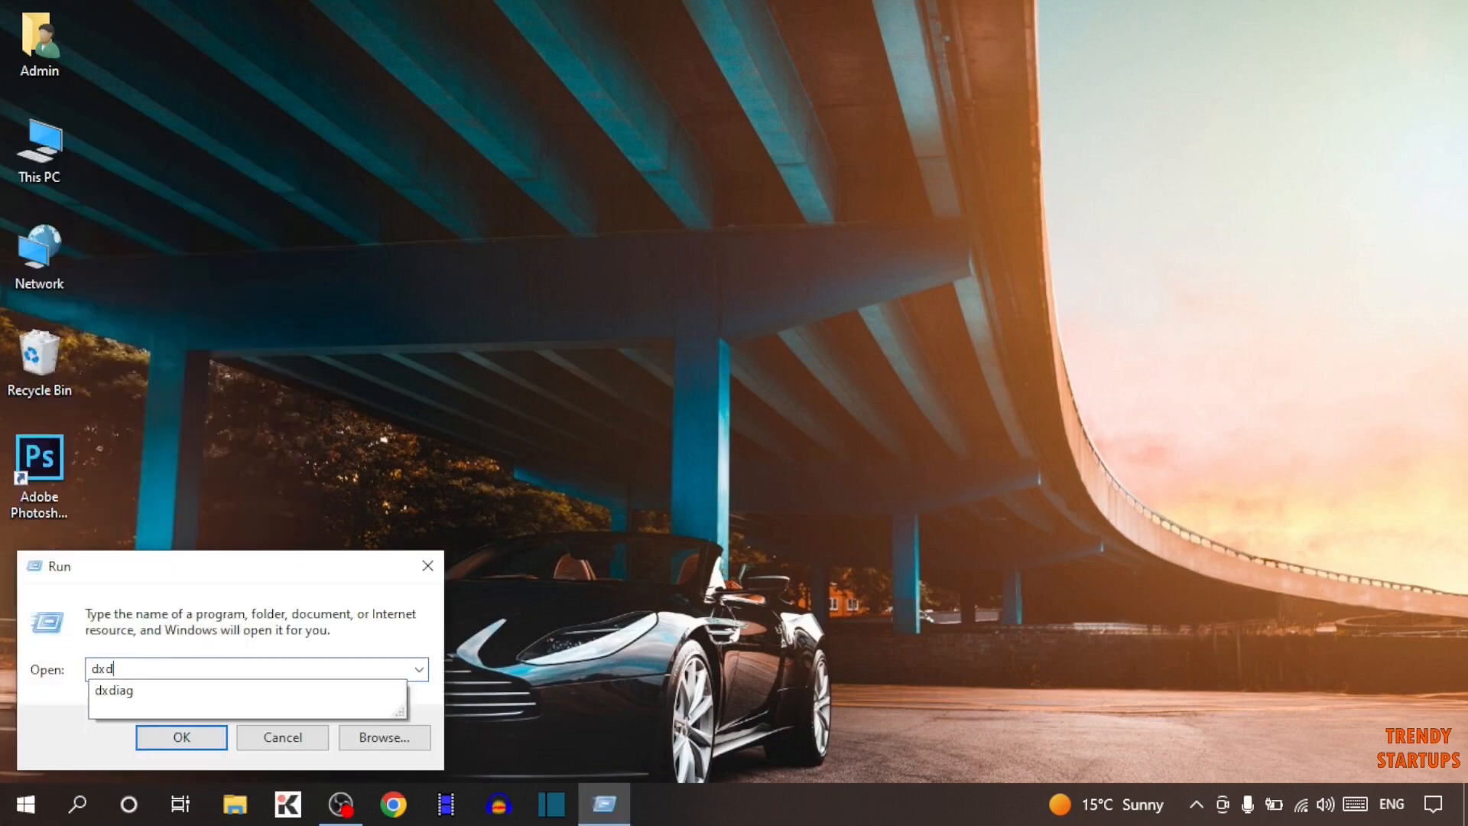
text(ia)
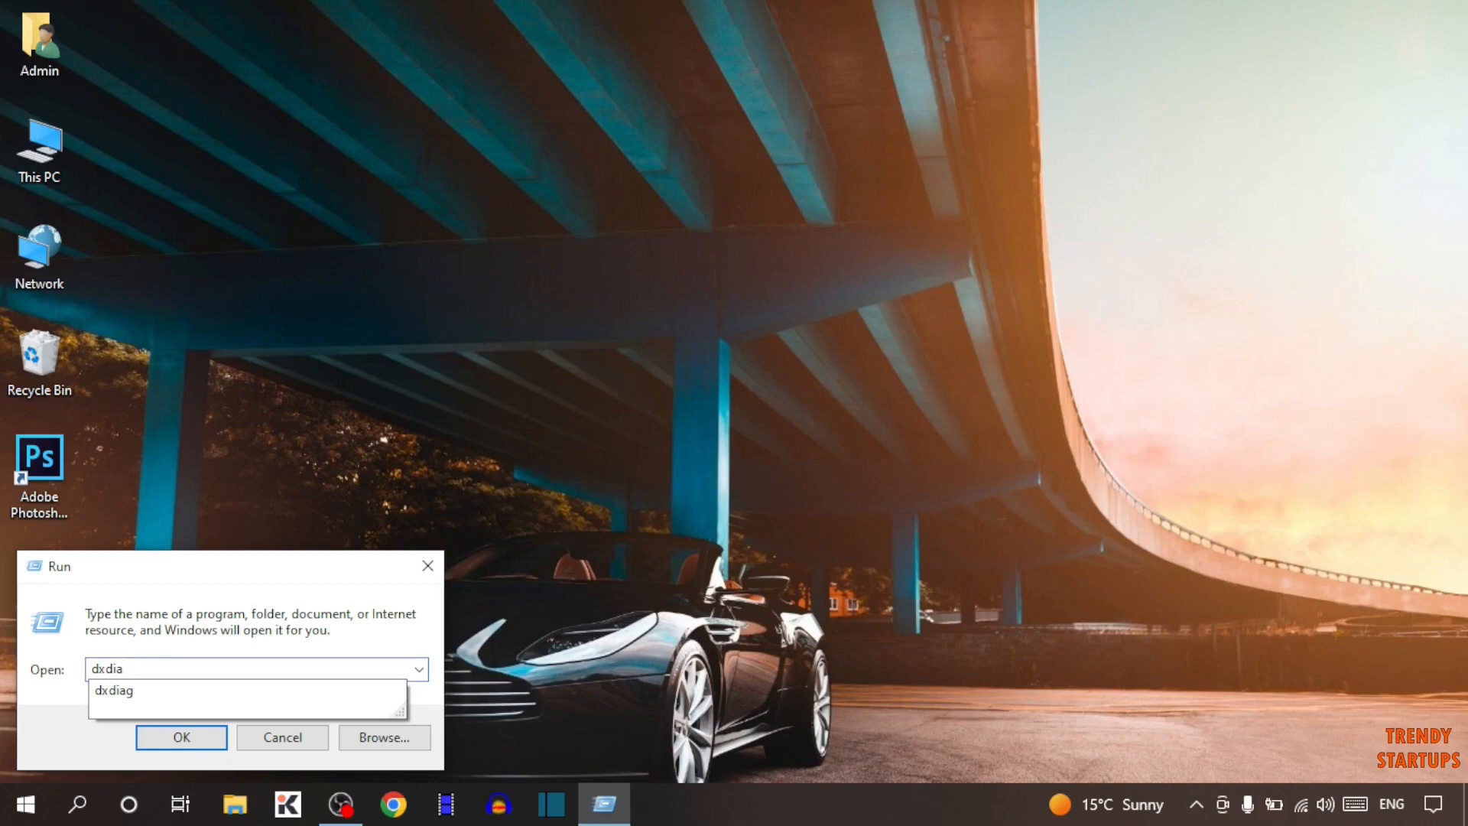
click(181, 738)
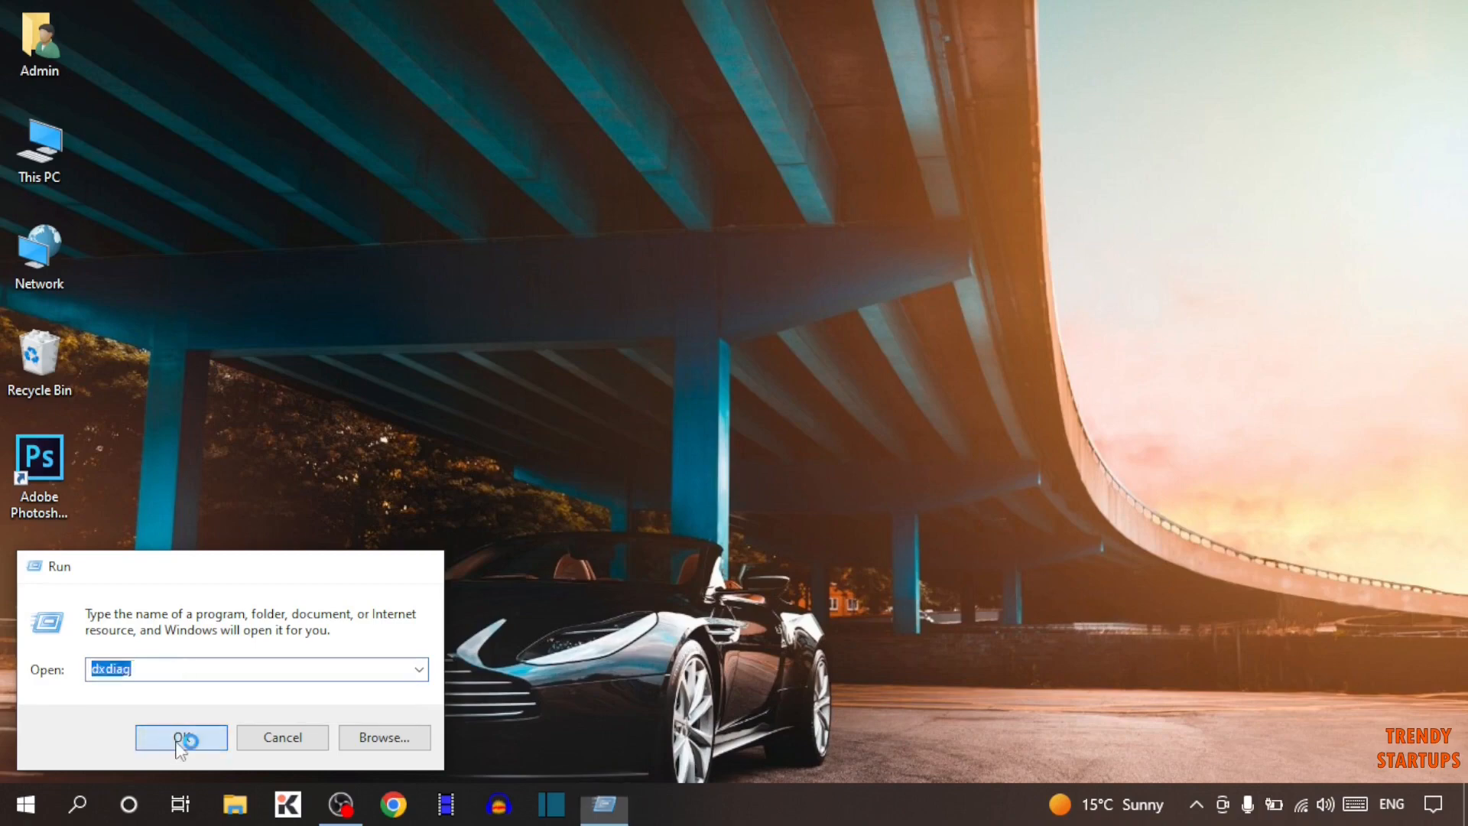
click(180, 737)
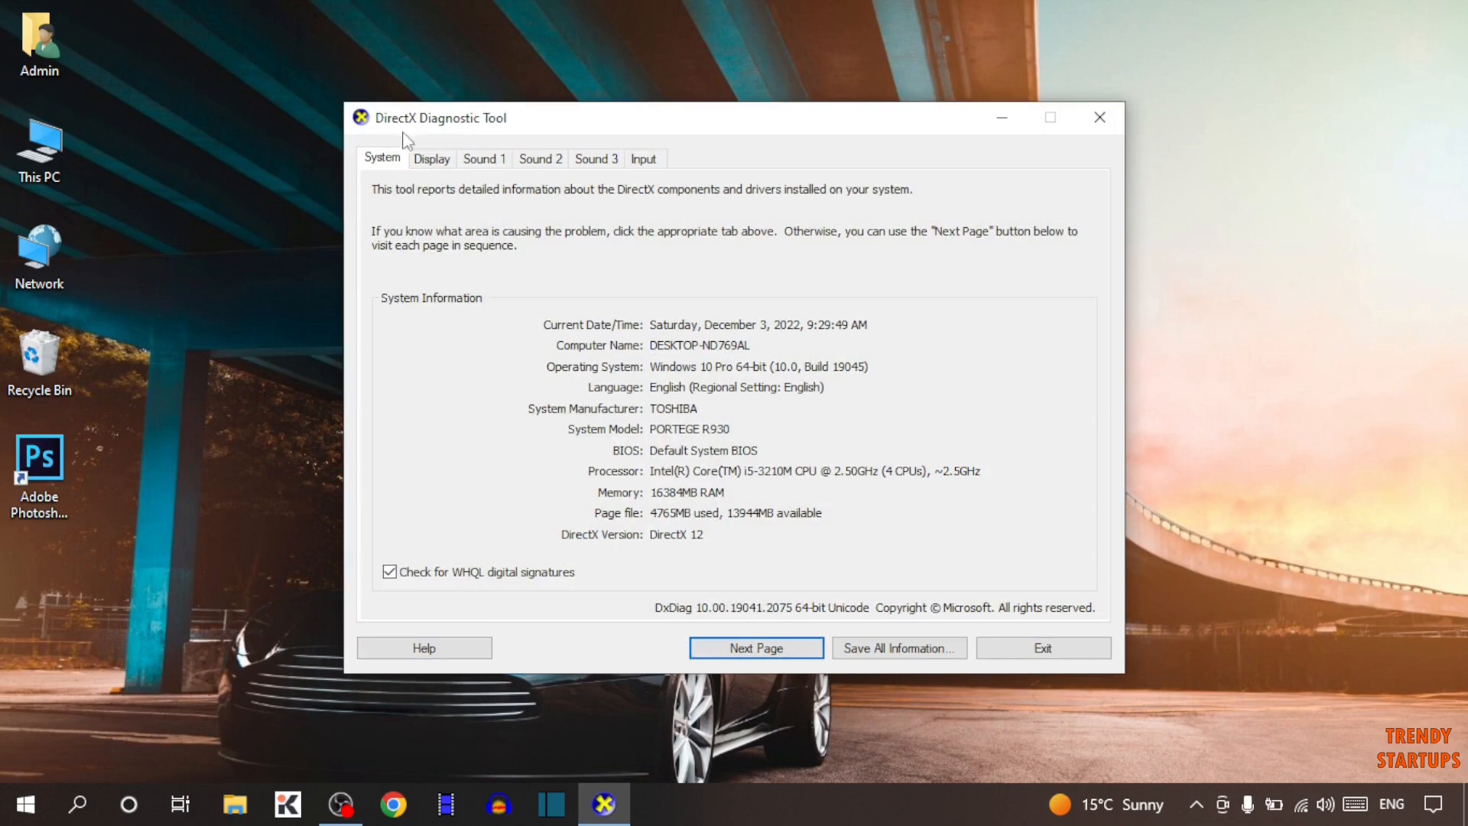
mouse_move(441, 187)
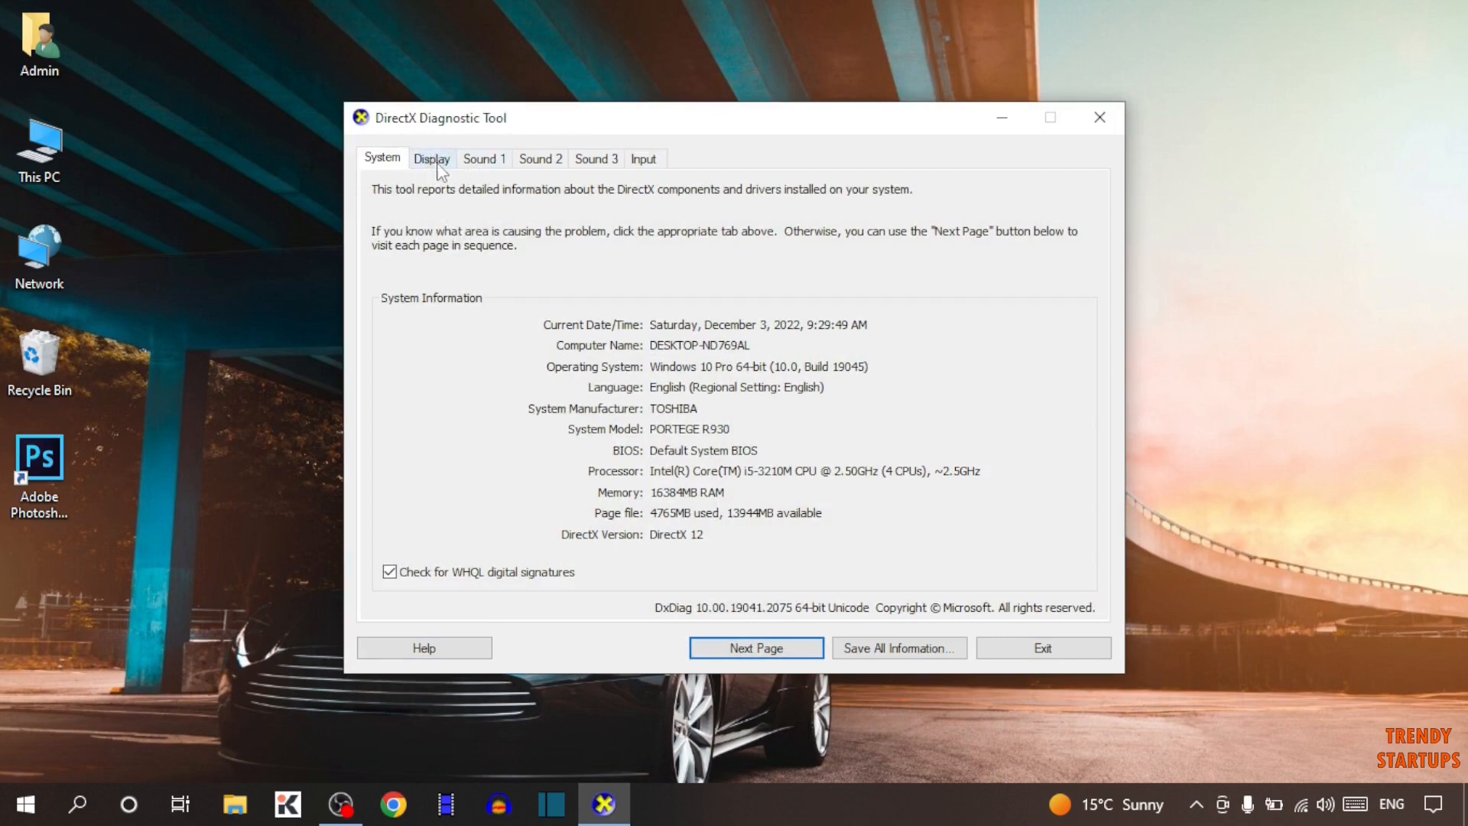
Step: Open the Display tab to view the Intel HD Graphics 4000 device and driver details
click(431, 157)
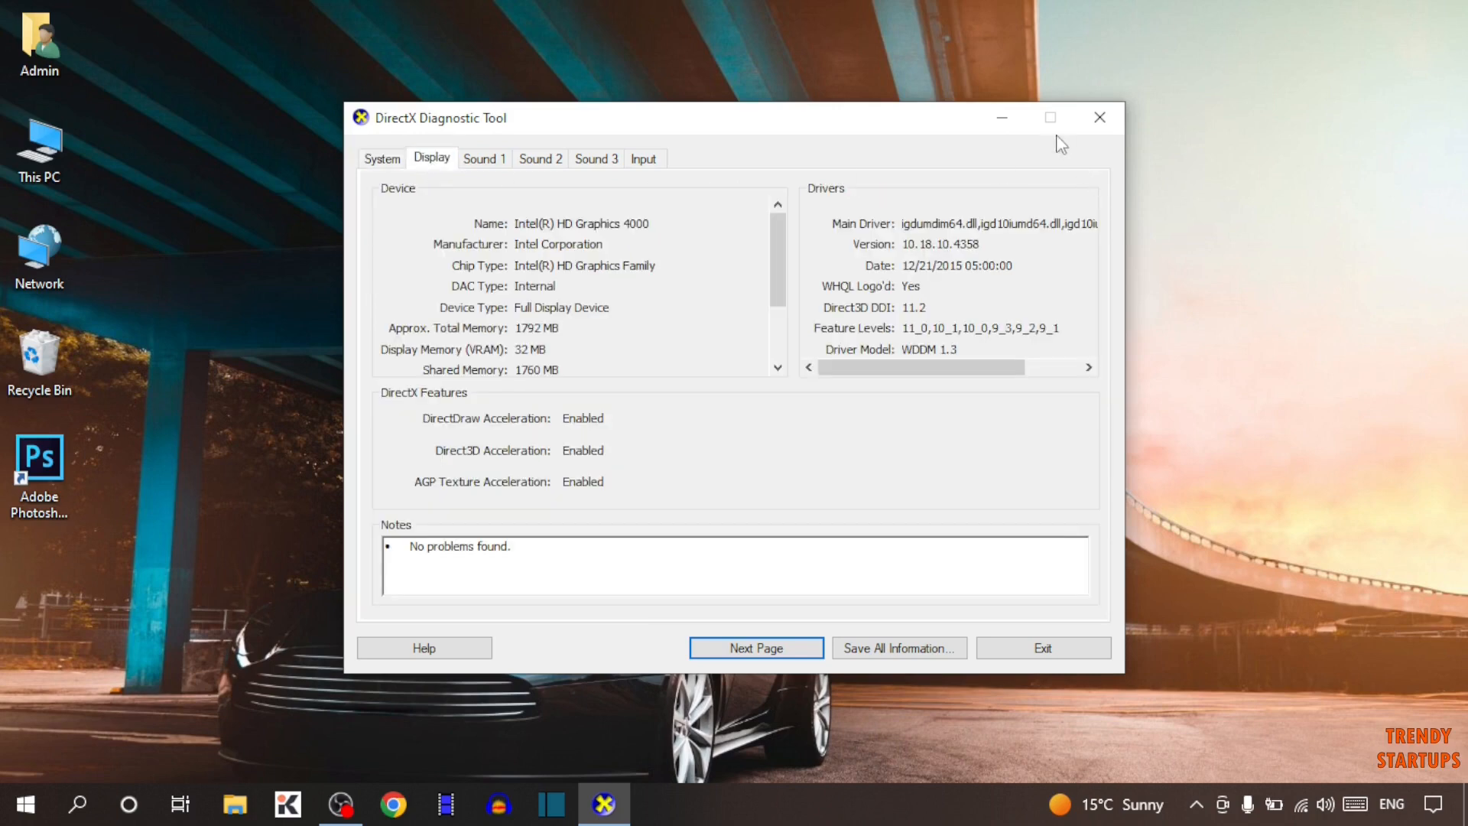
mouse_move(644, 158)
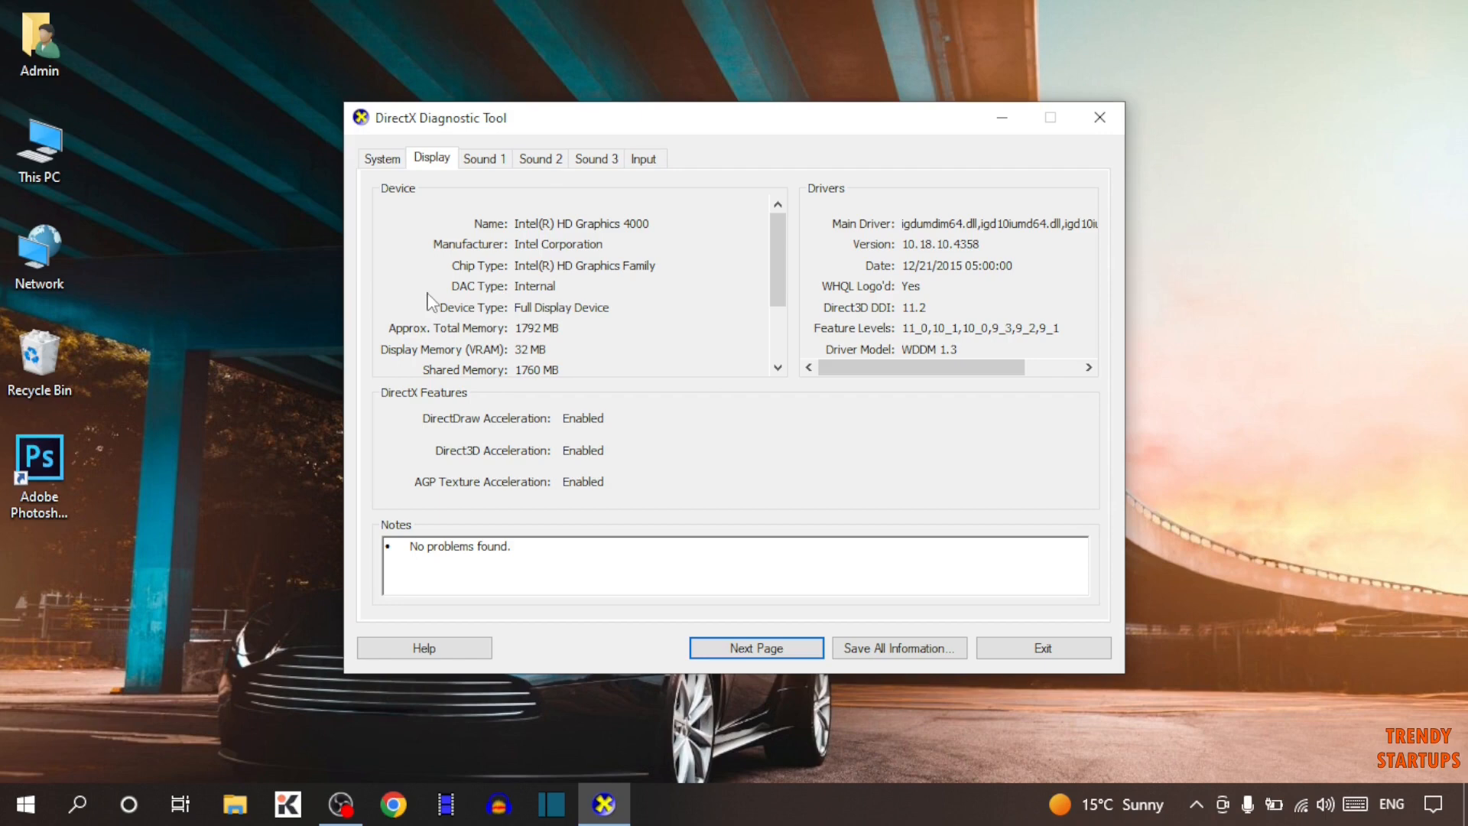
mouse_move(480, 248)
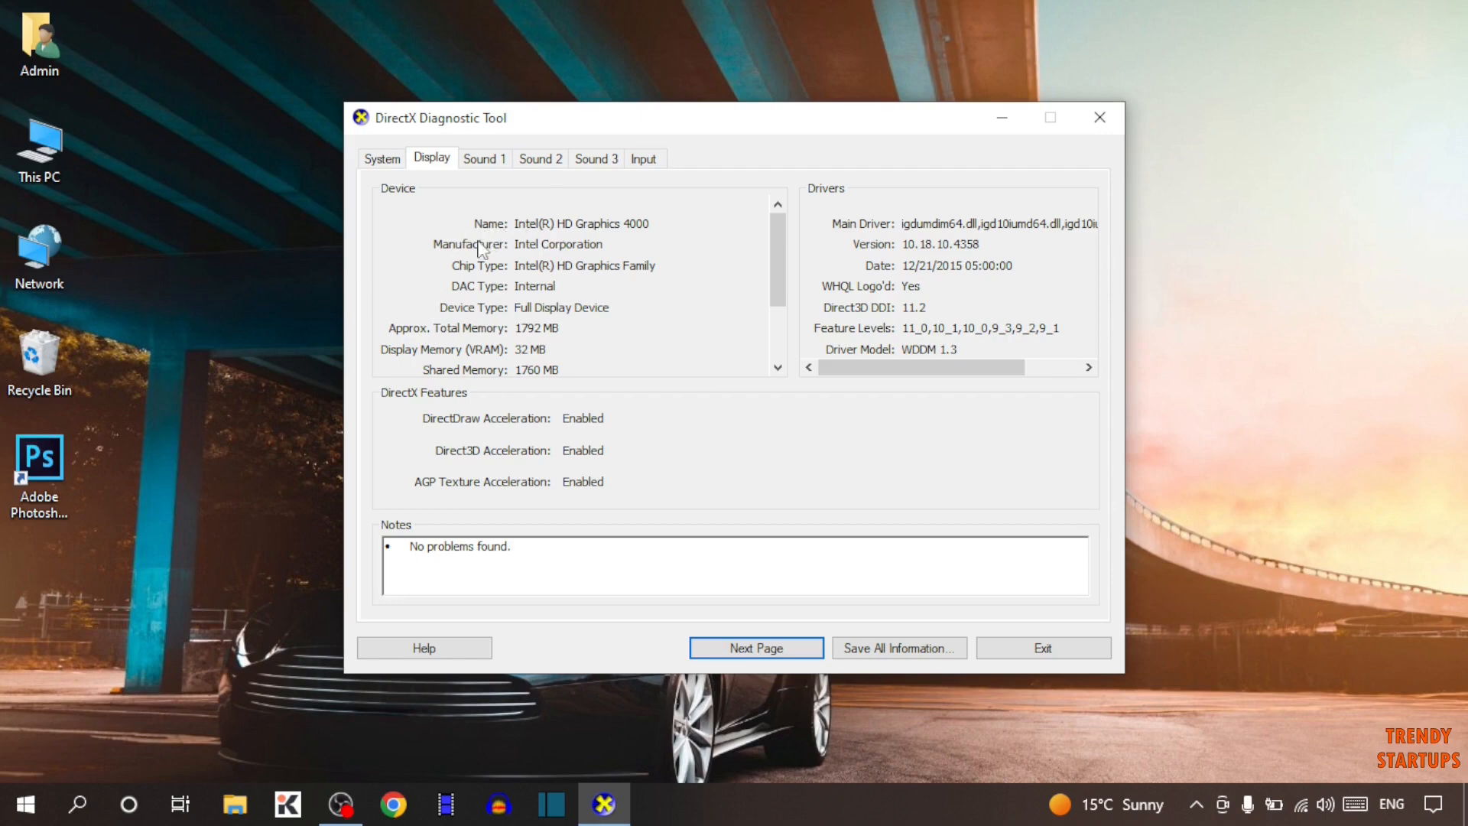
mouse_move(468, 296)
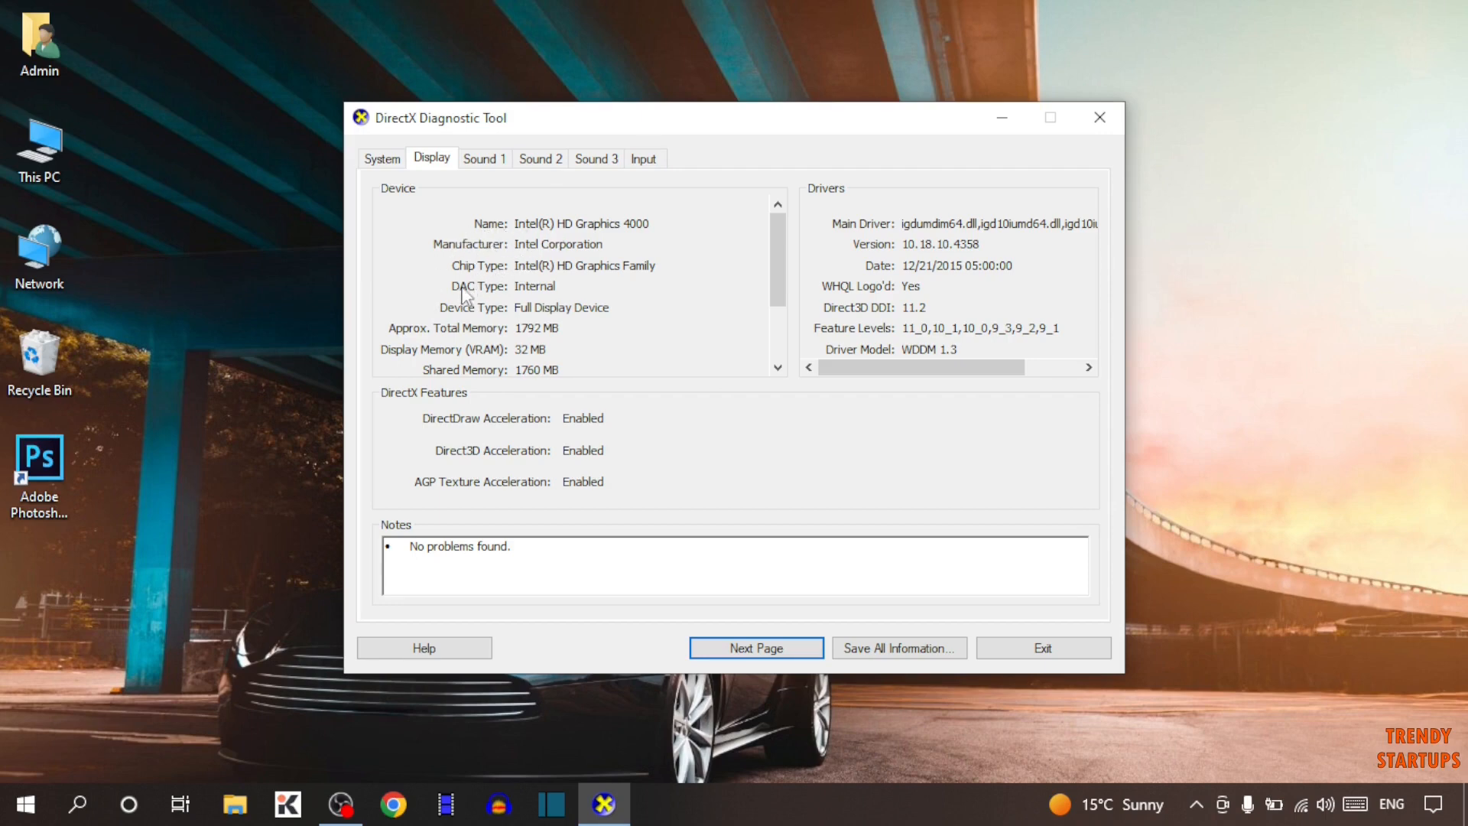
mouse_move(493, 301)
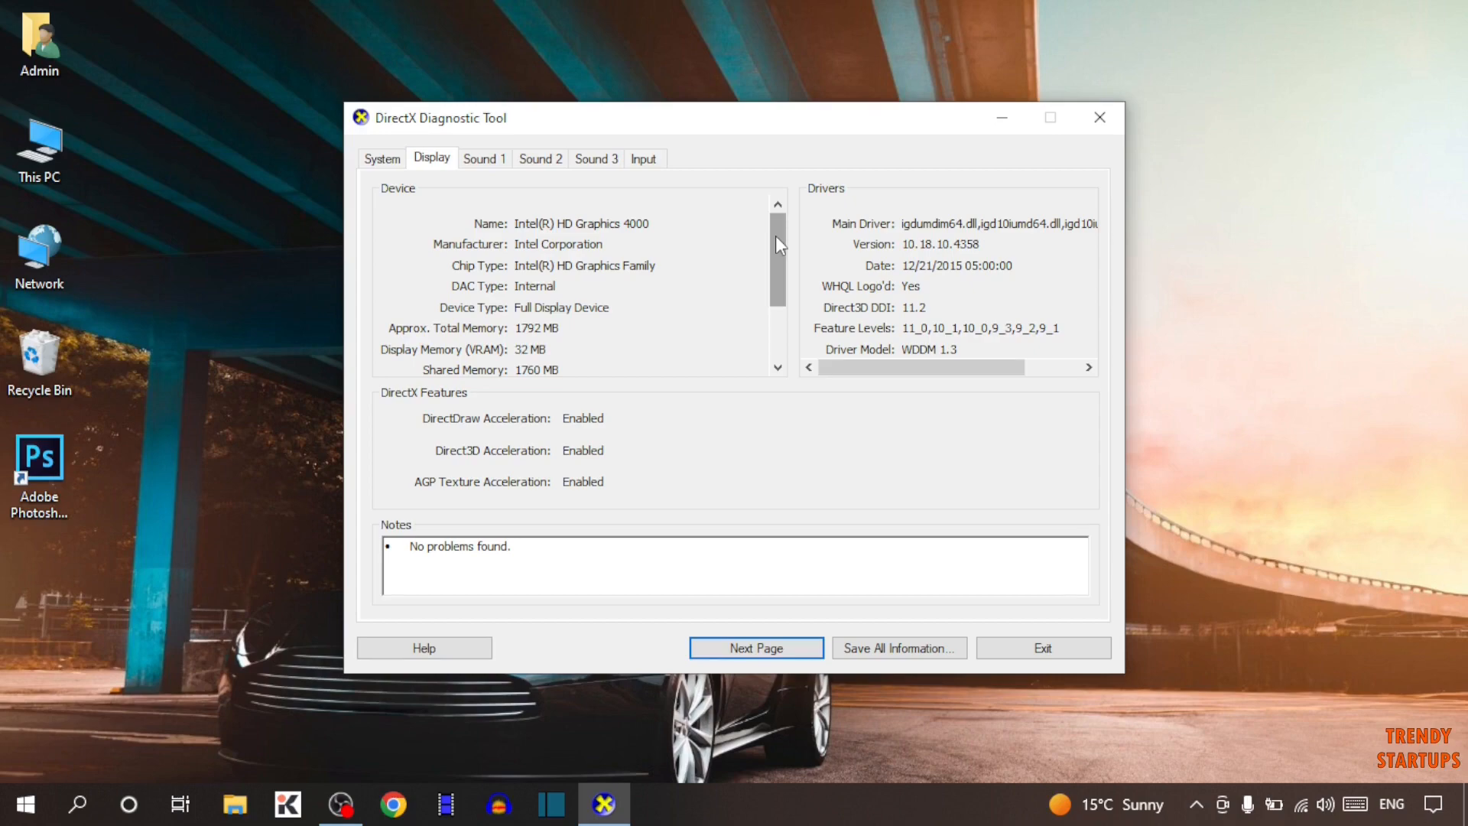
mouse_move(859, 405)
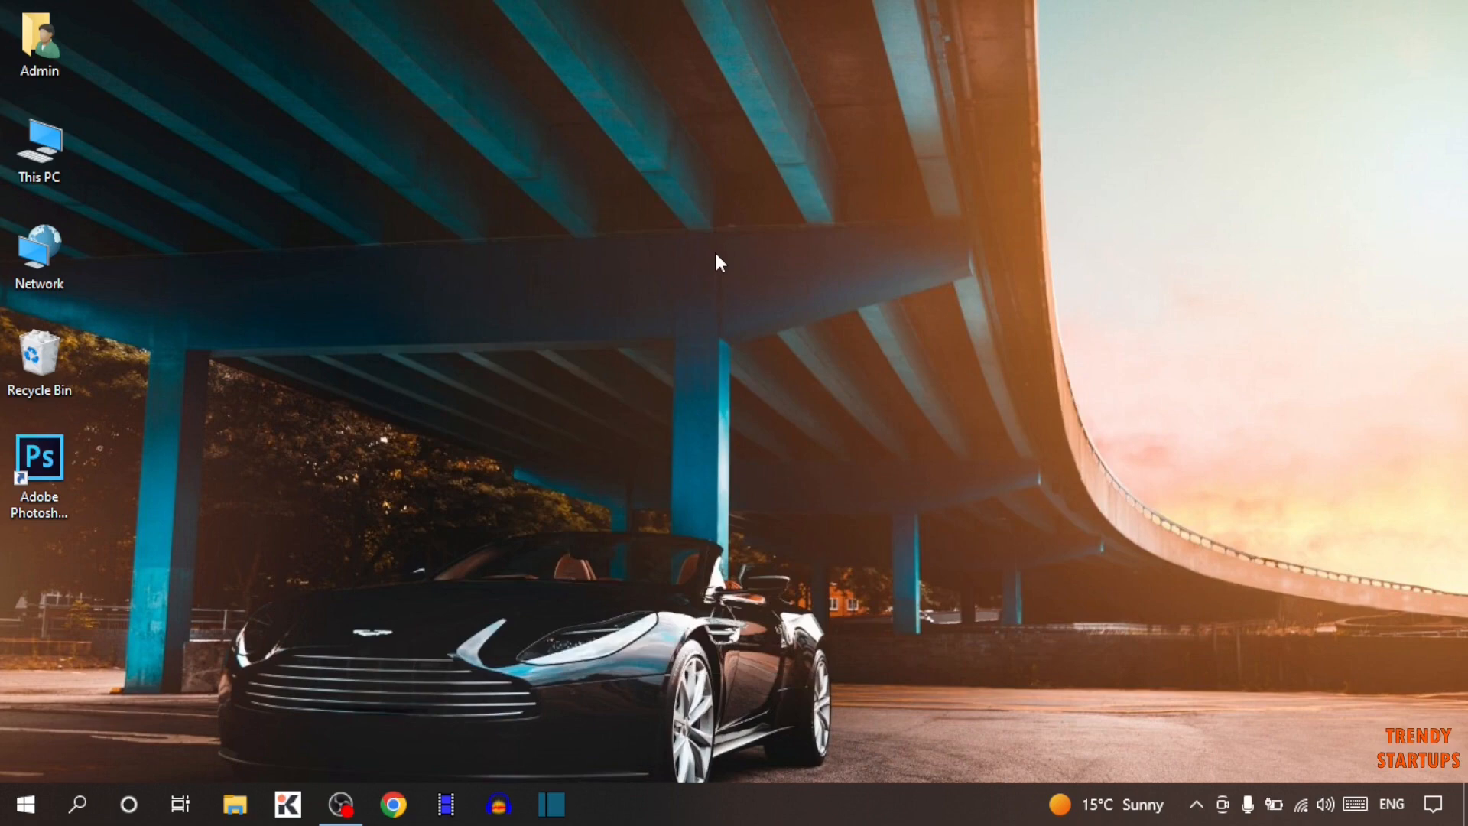
mouse_move(704, 269)
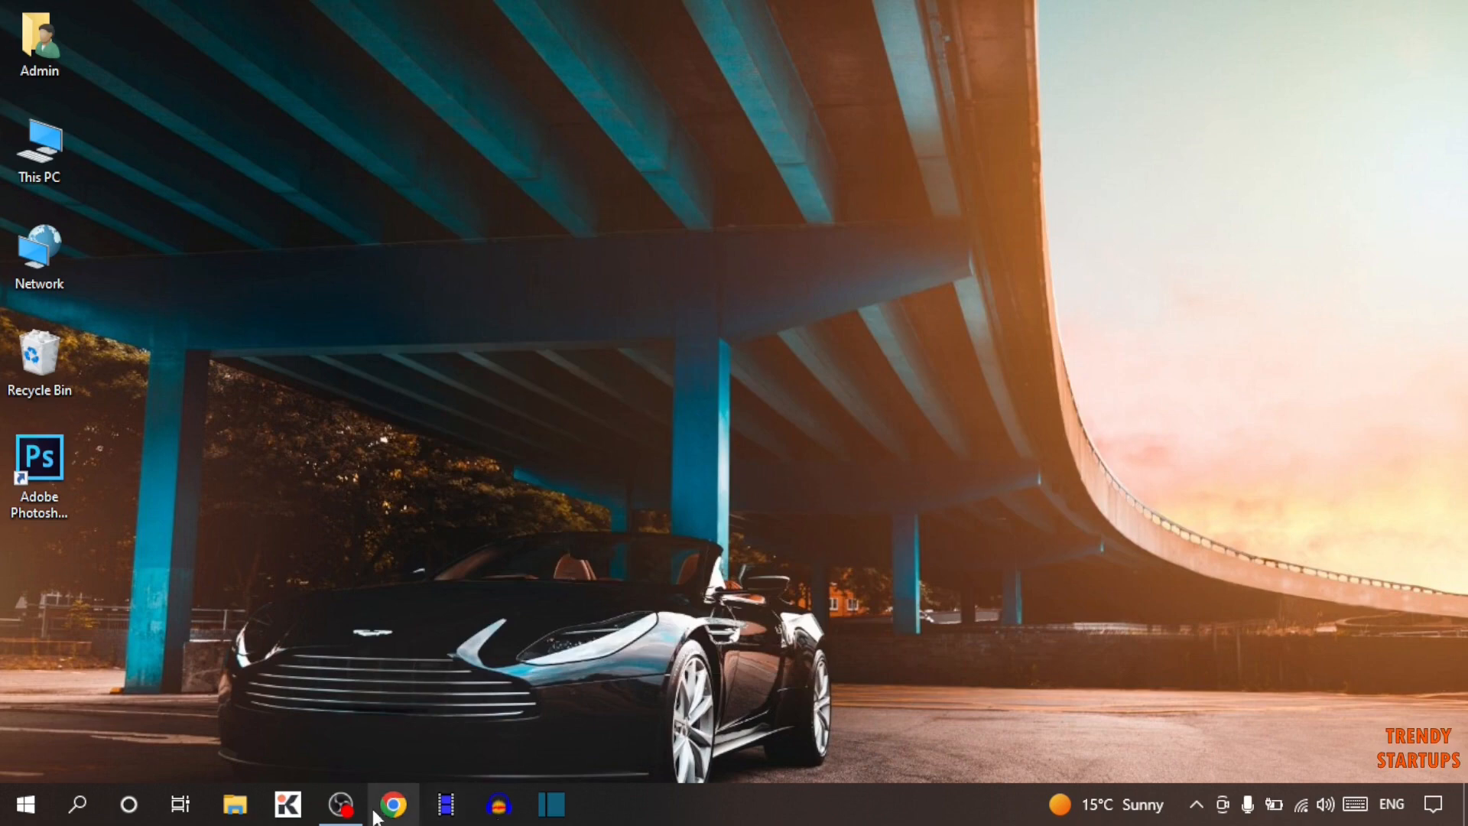
Step: Search Google in Chrome for 'tech powerup.com' and scroll the results
click(392, 804)
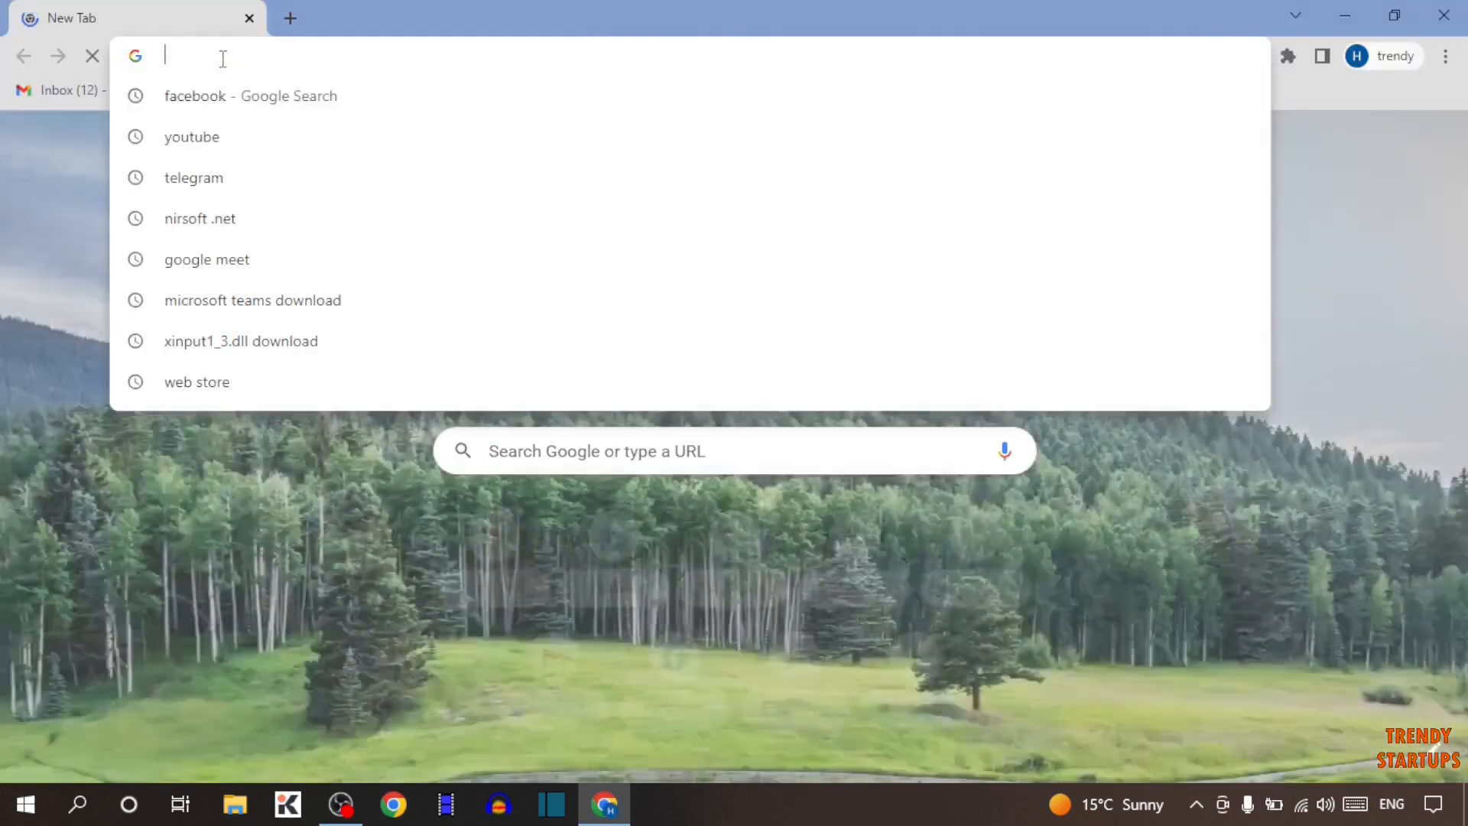
text(tech)
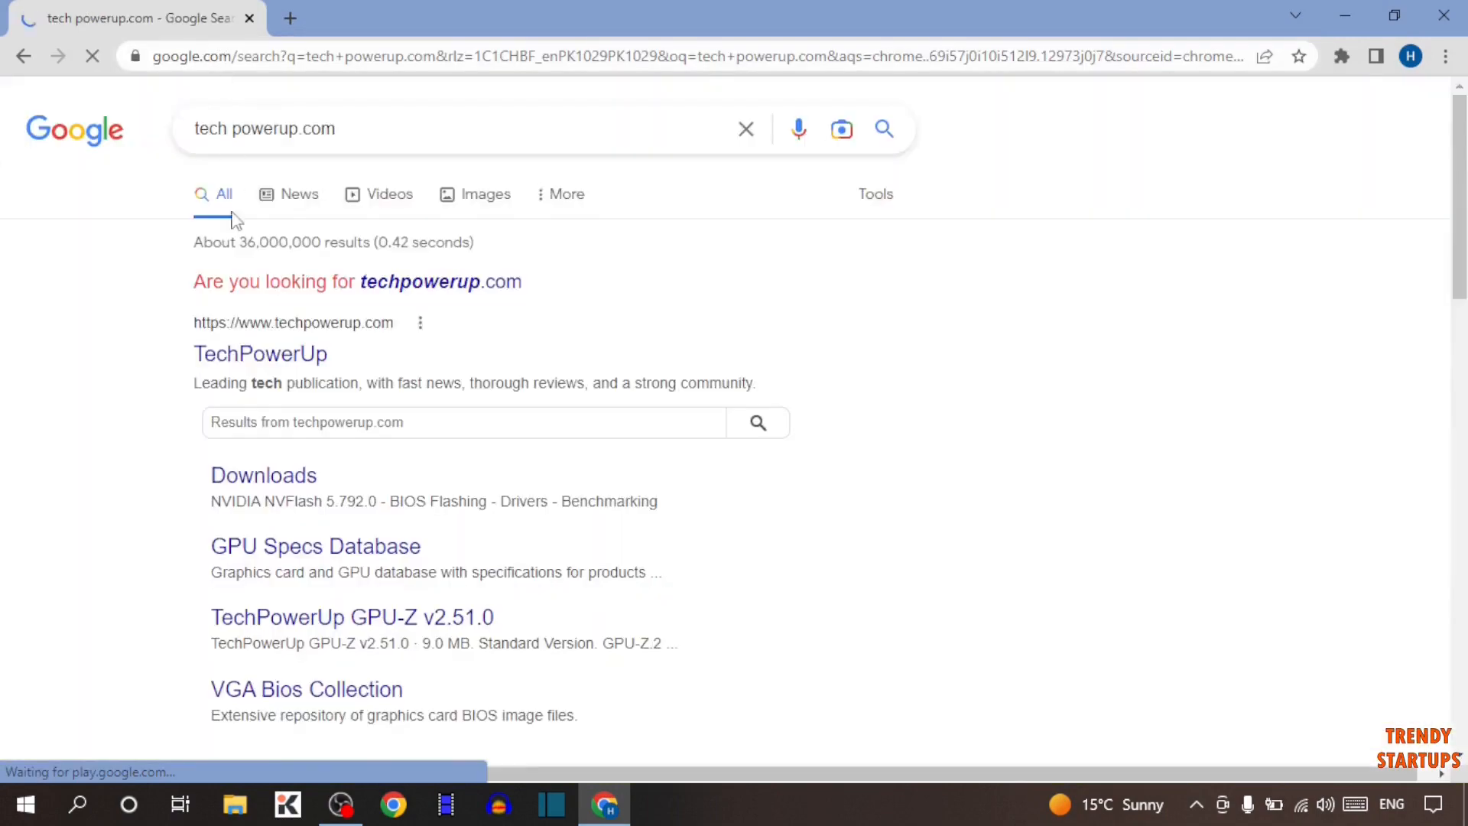
scroll(down, 3)
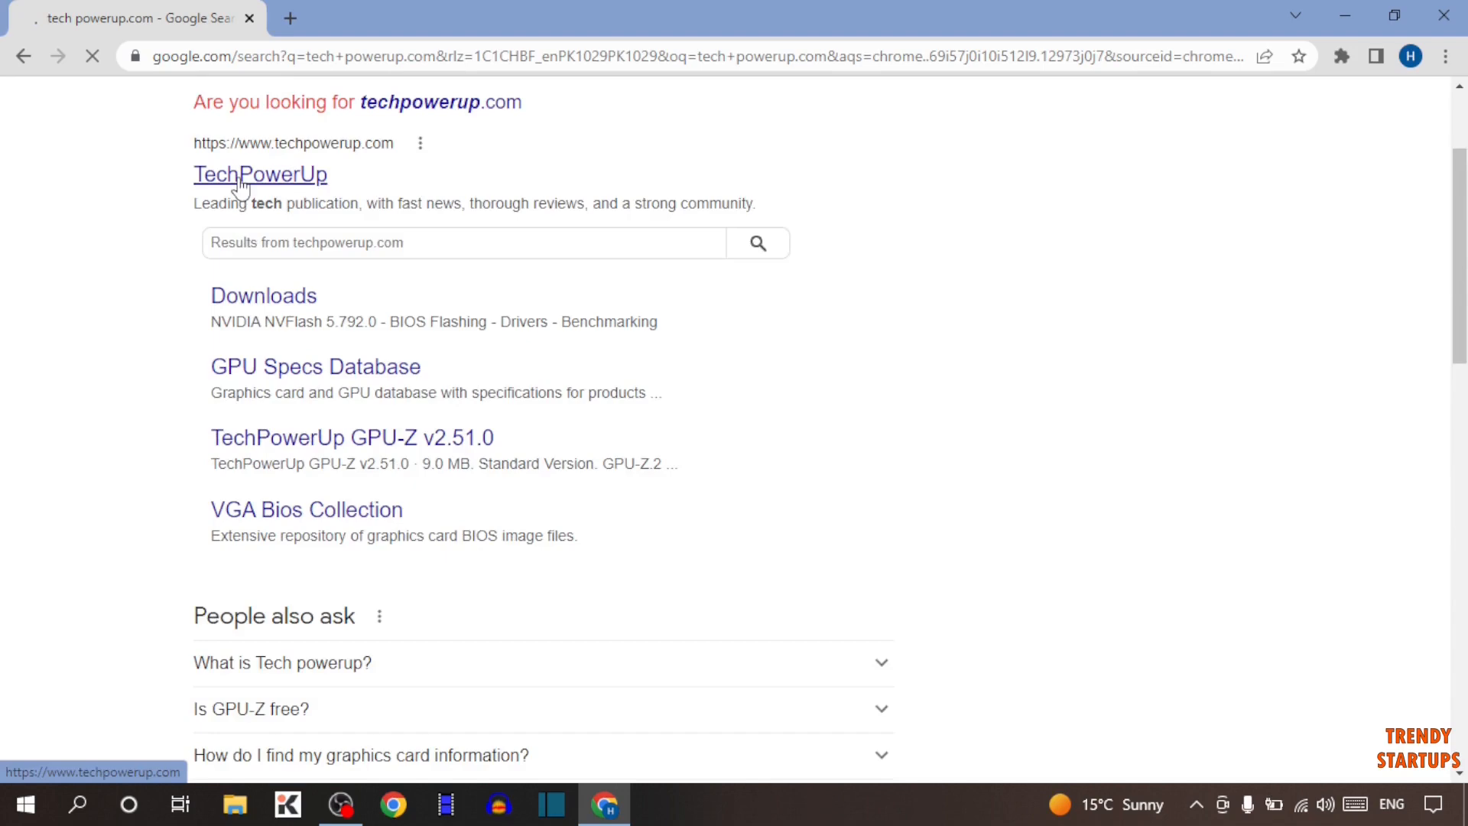
Step: Open the TechPowerUp site and go to the GPU-Z download page
click(260, 174)
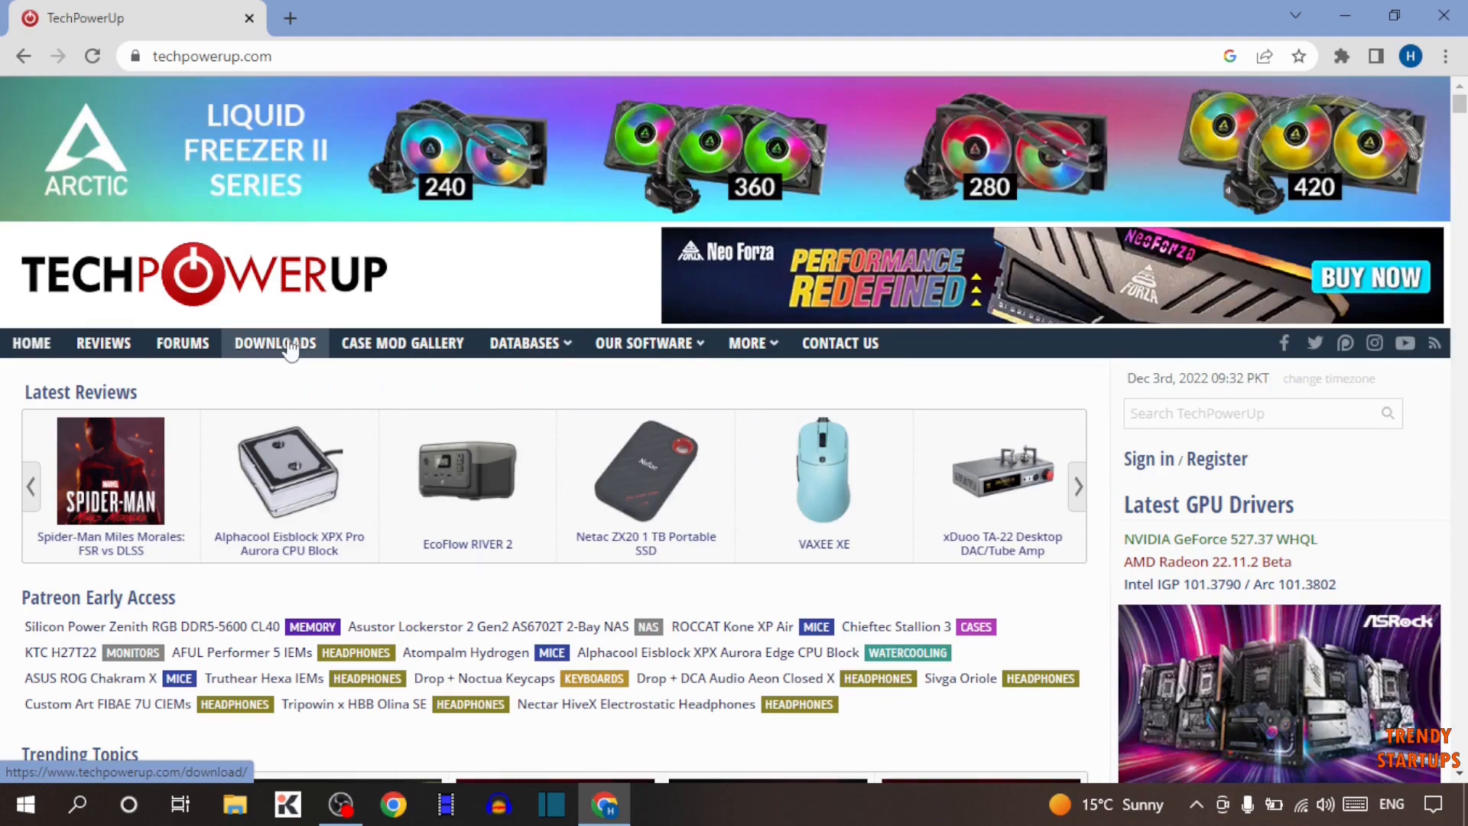
click(274, 342)
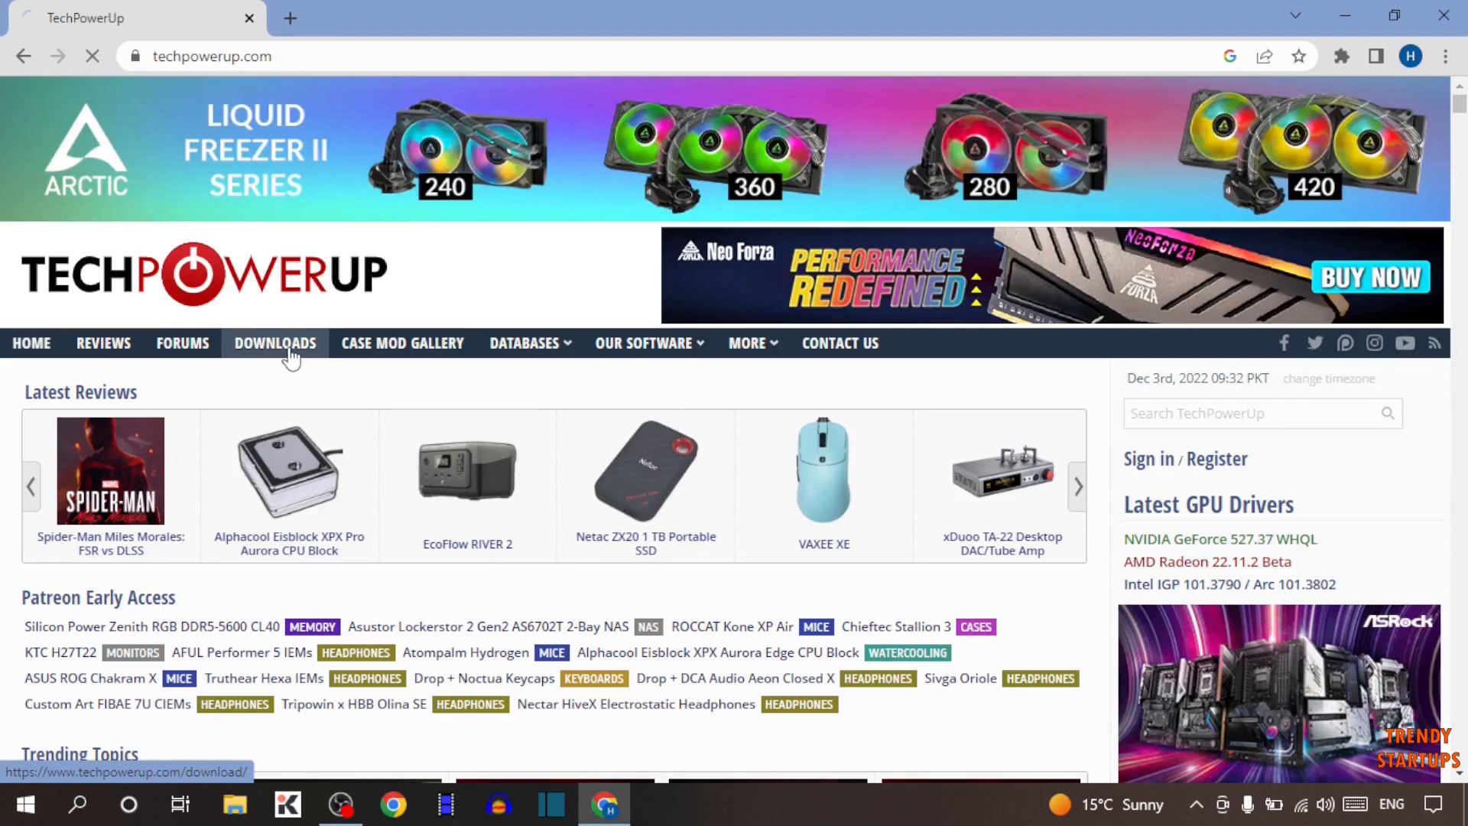
click(275, 343)
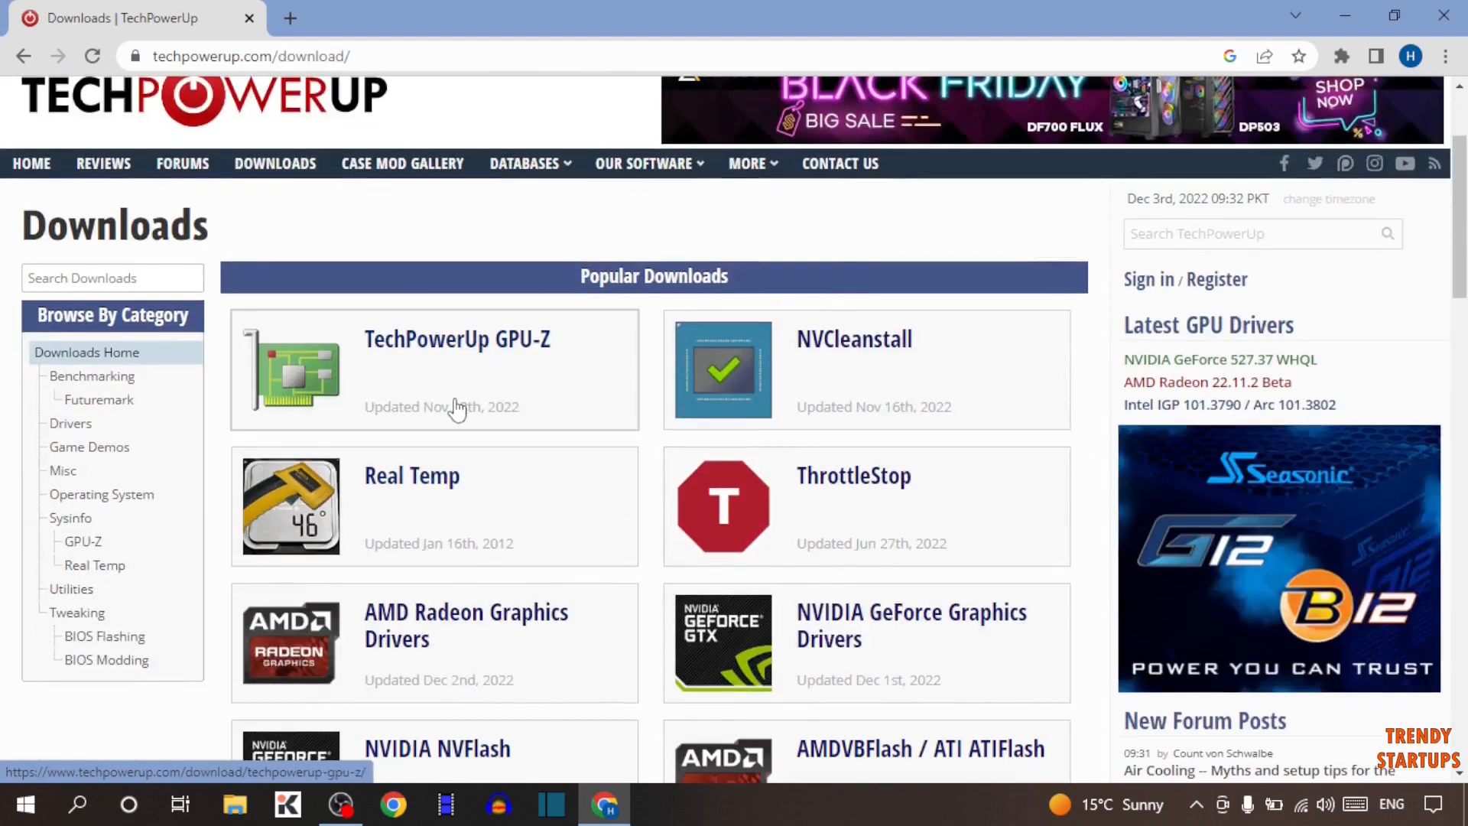
mouse_move(538, 372)
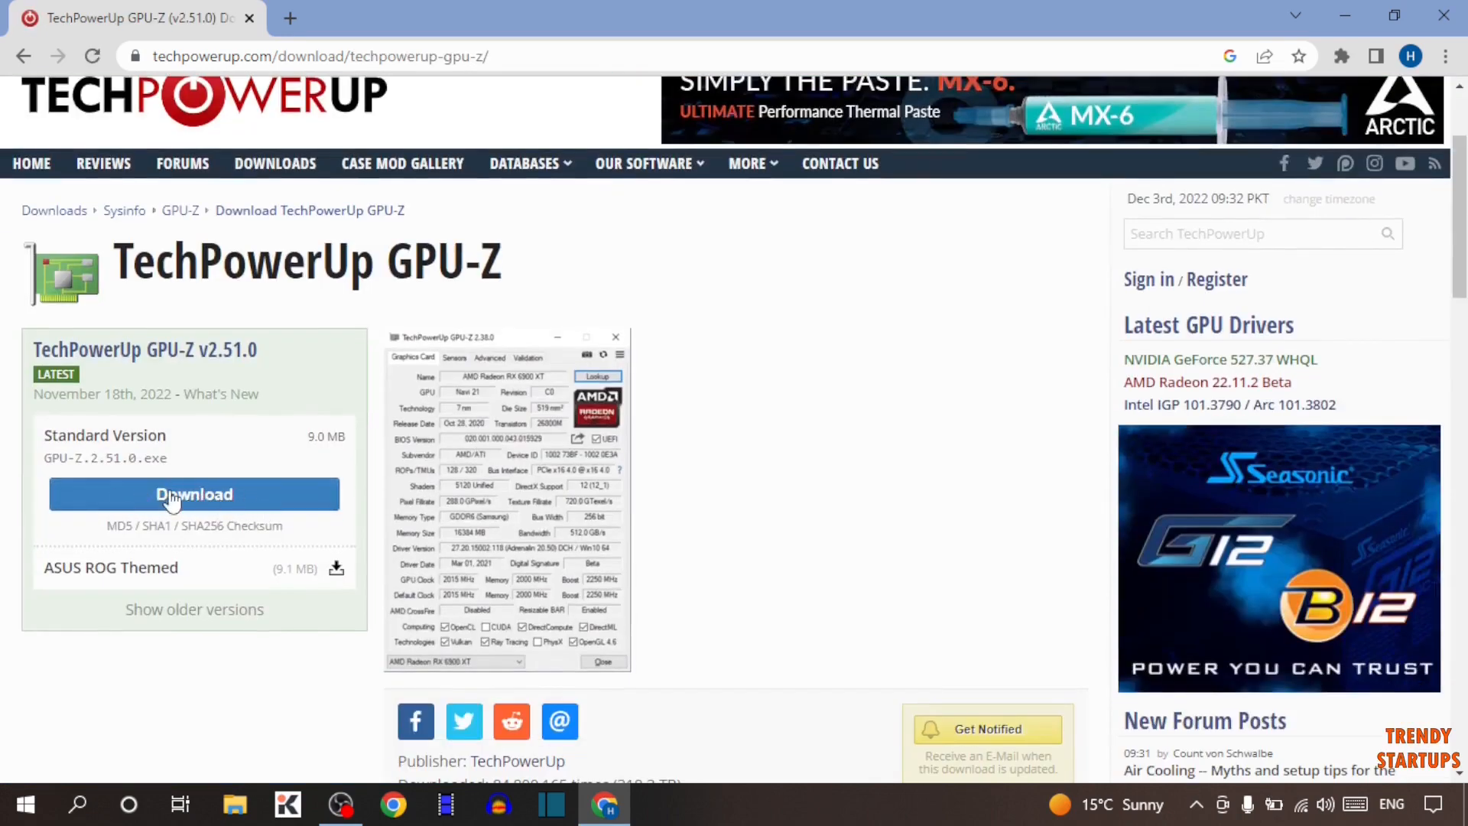
Step: Download standard GPU-Z from the TechPowerUp US-4 server, then close Chrome
click(193, 494)
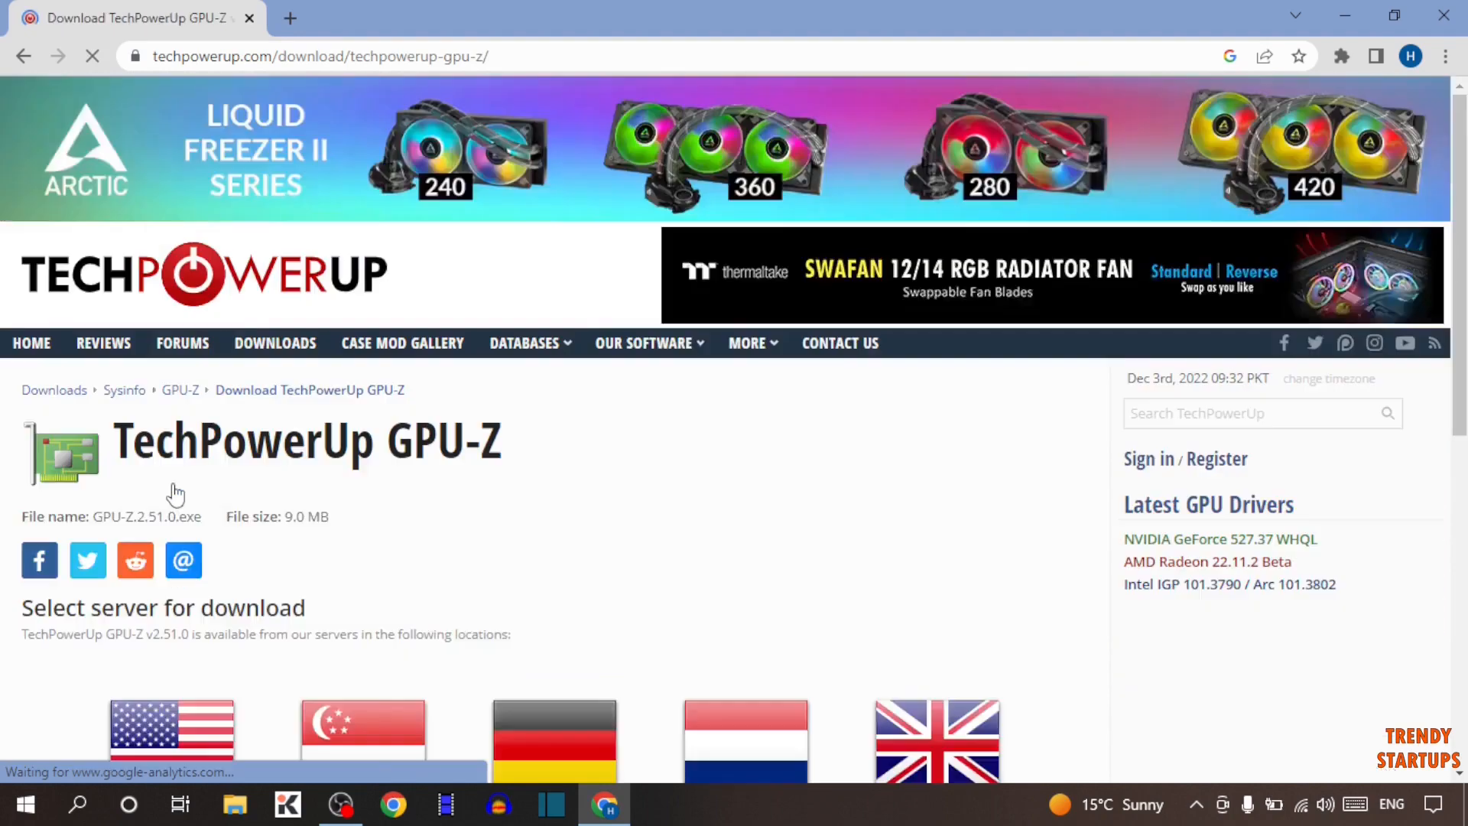
scroll(down, 3)
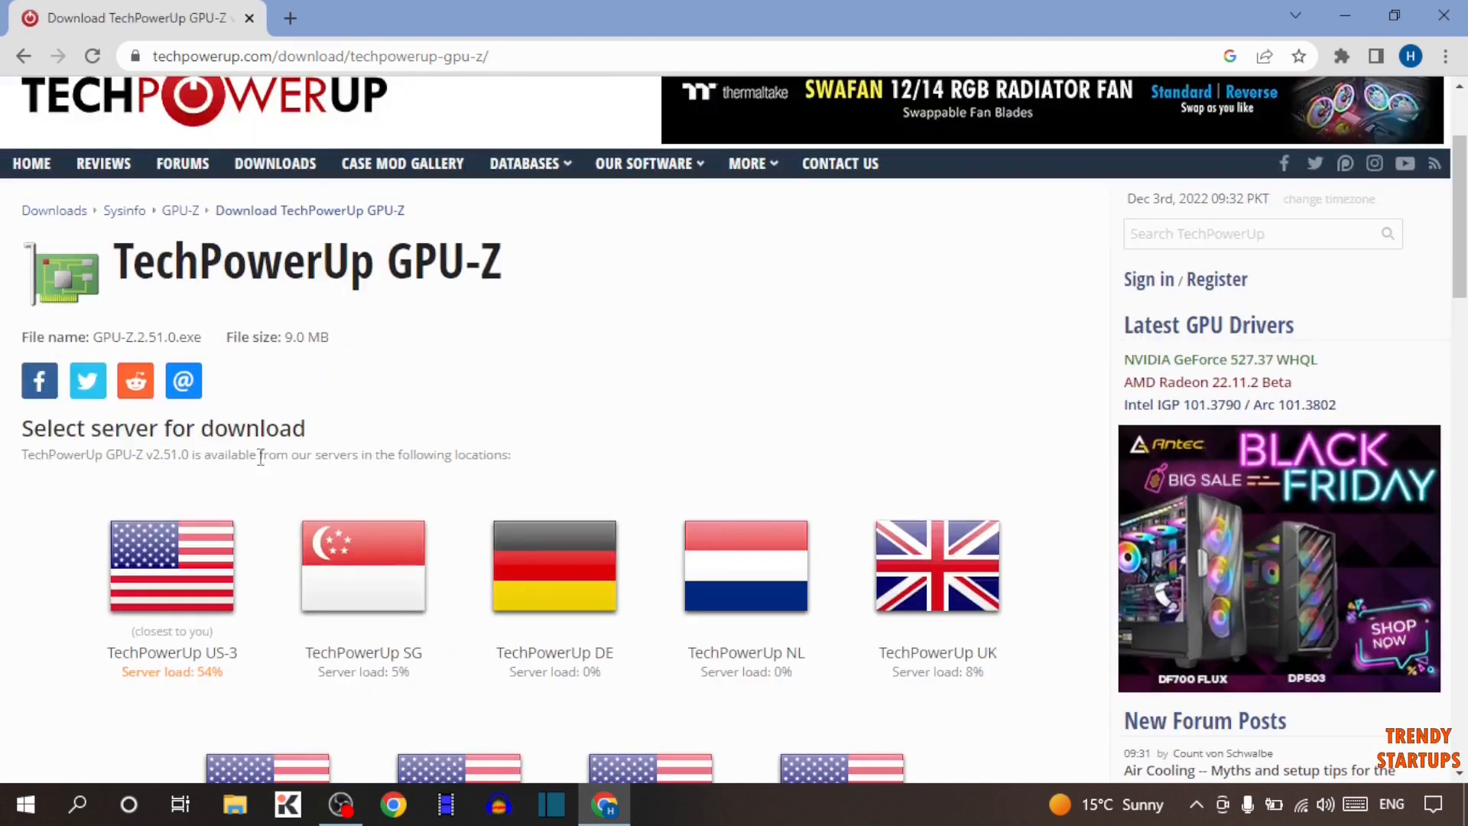
scroll(down, 3)
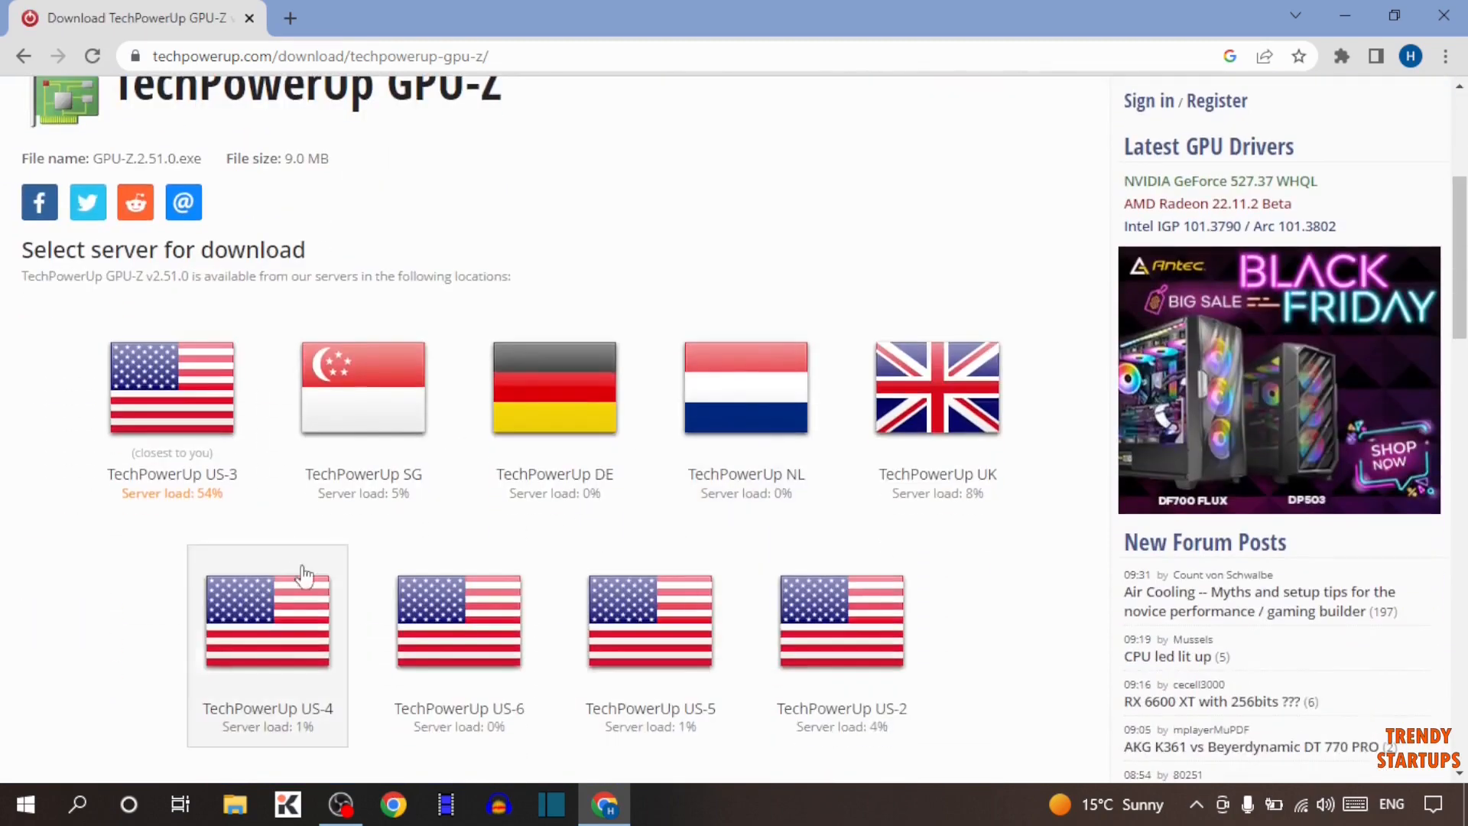
click(266, 614)
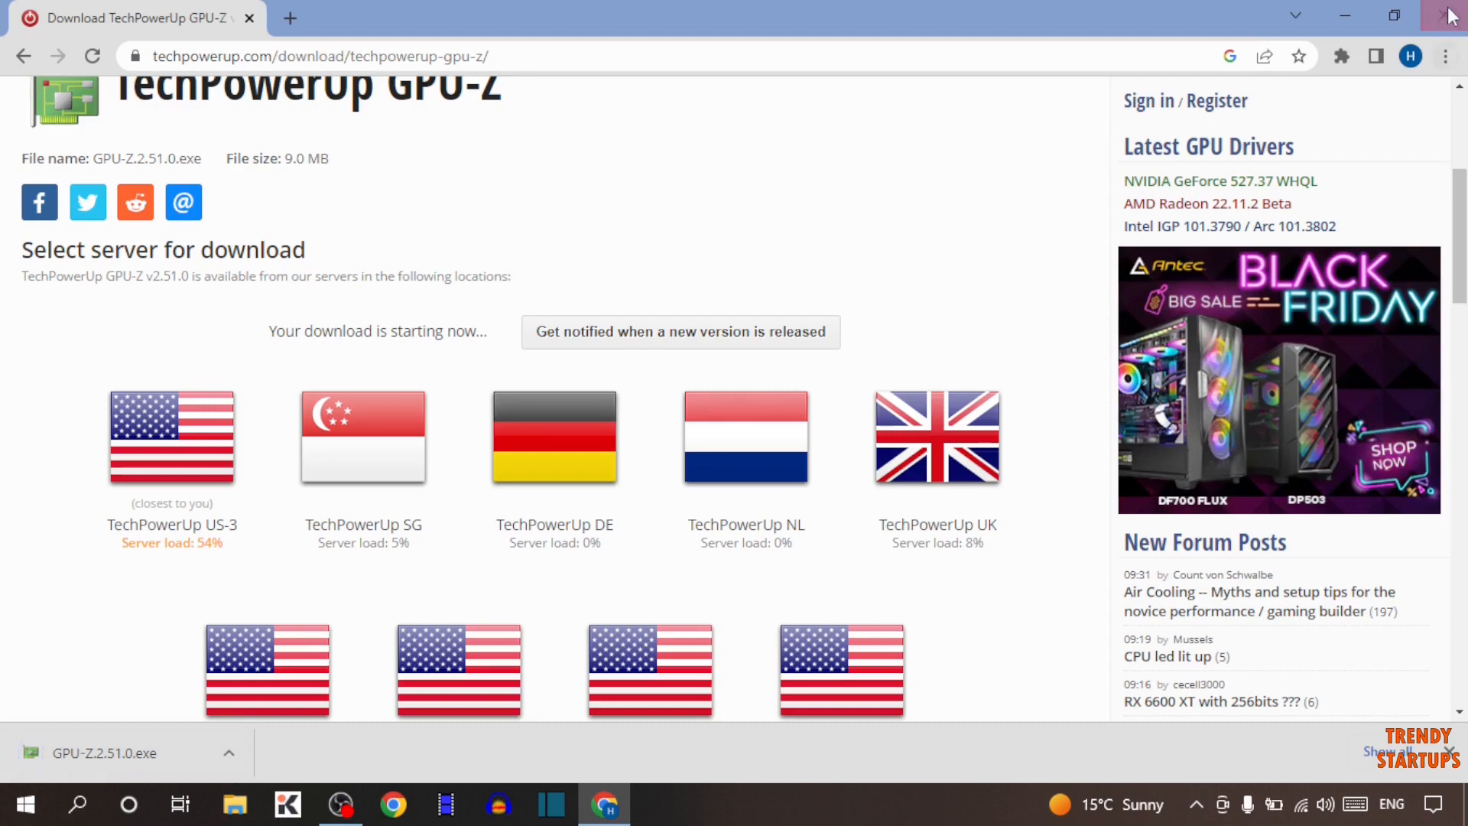
click(1450, 16)
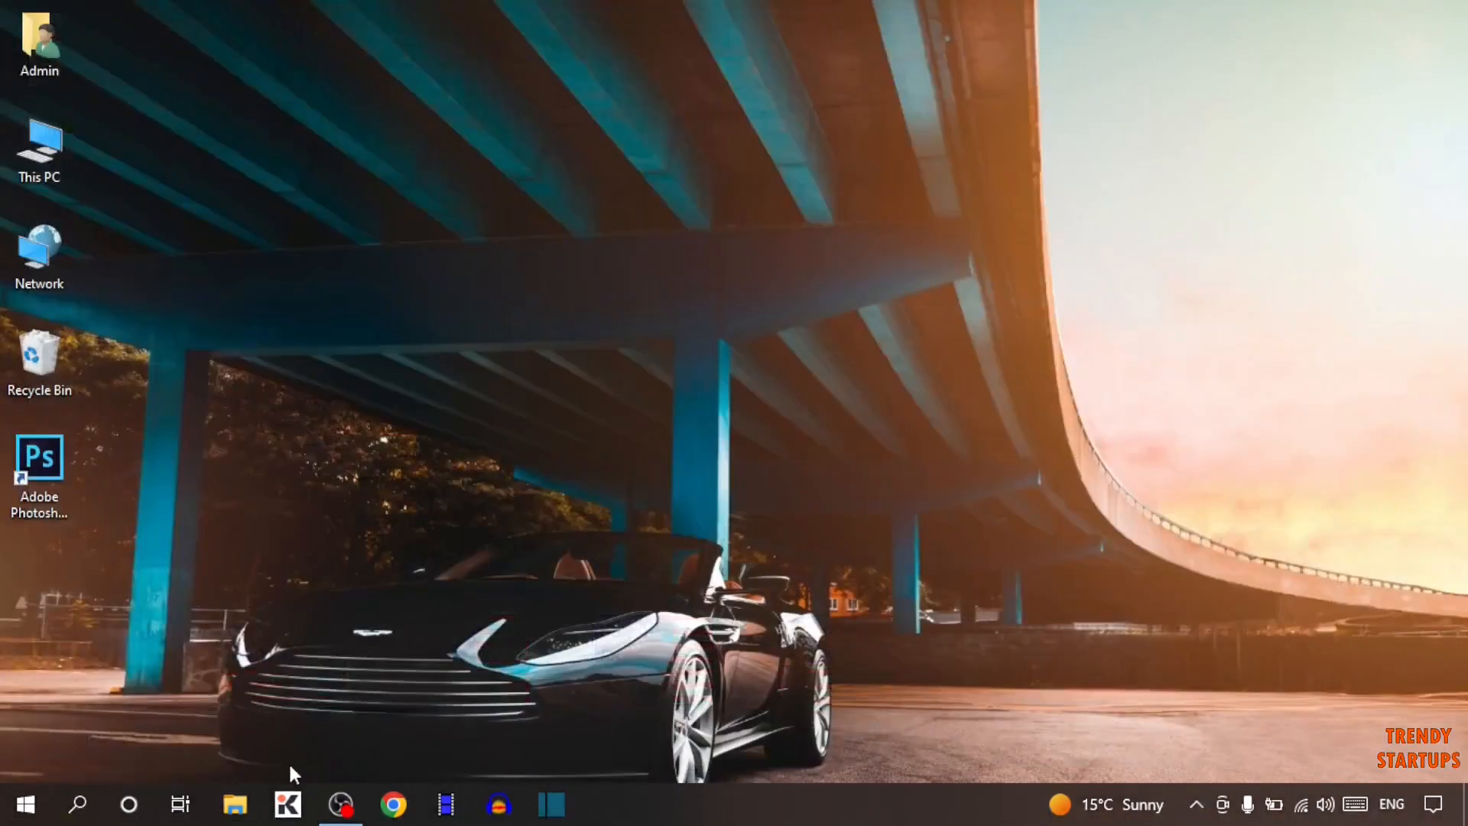
Step: Run GPU-Z.2.51.0 from the Downloads folder in File Explorer
click(234, 804)
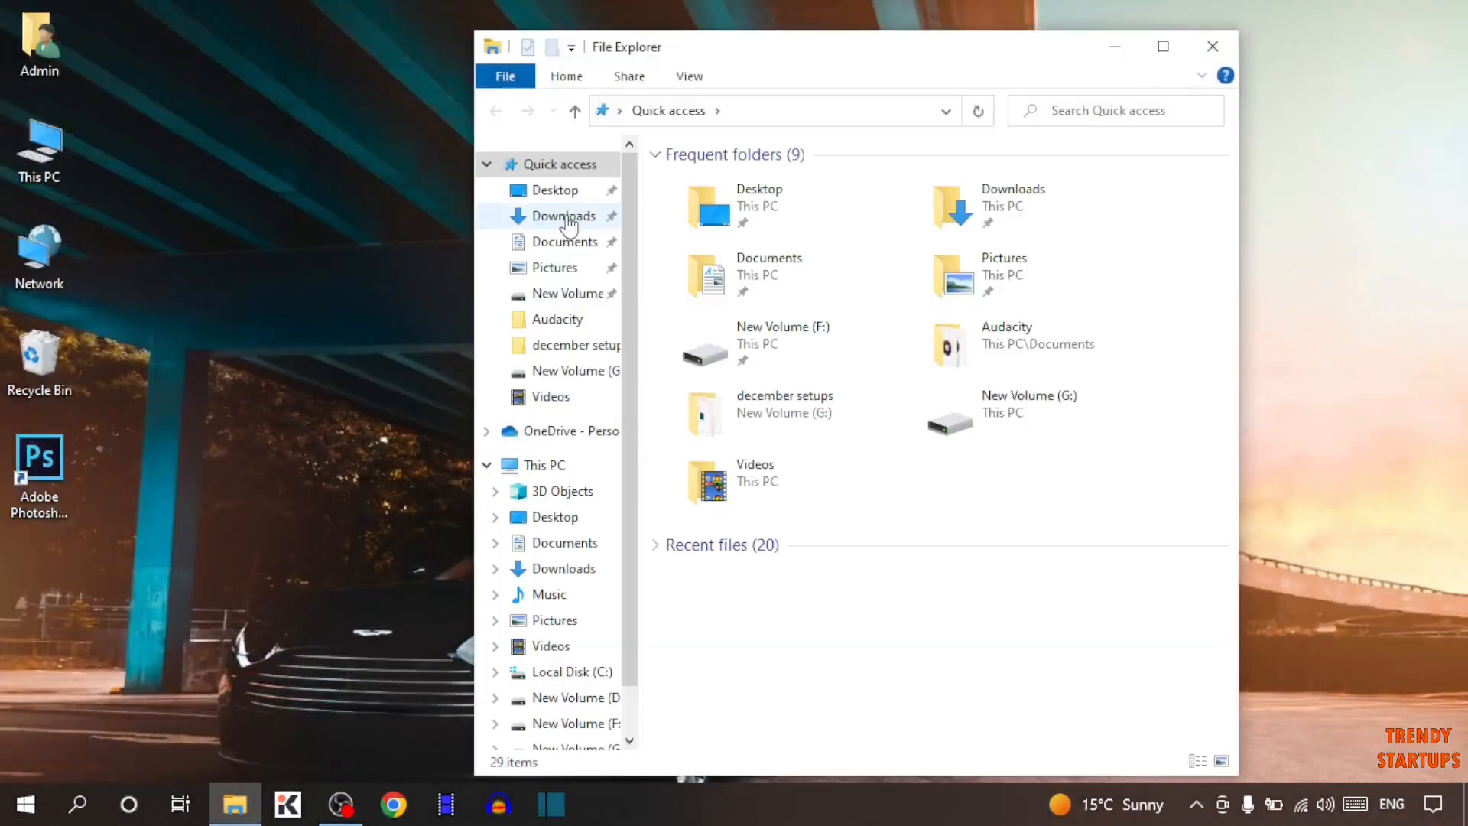
click(562, 216)
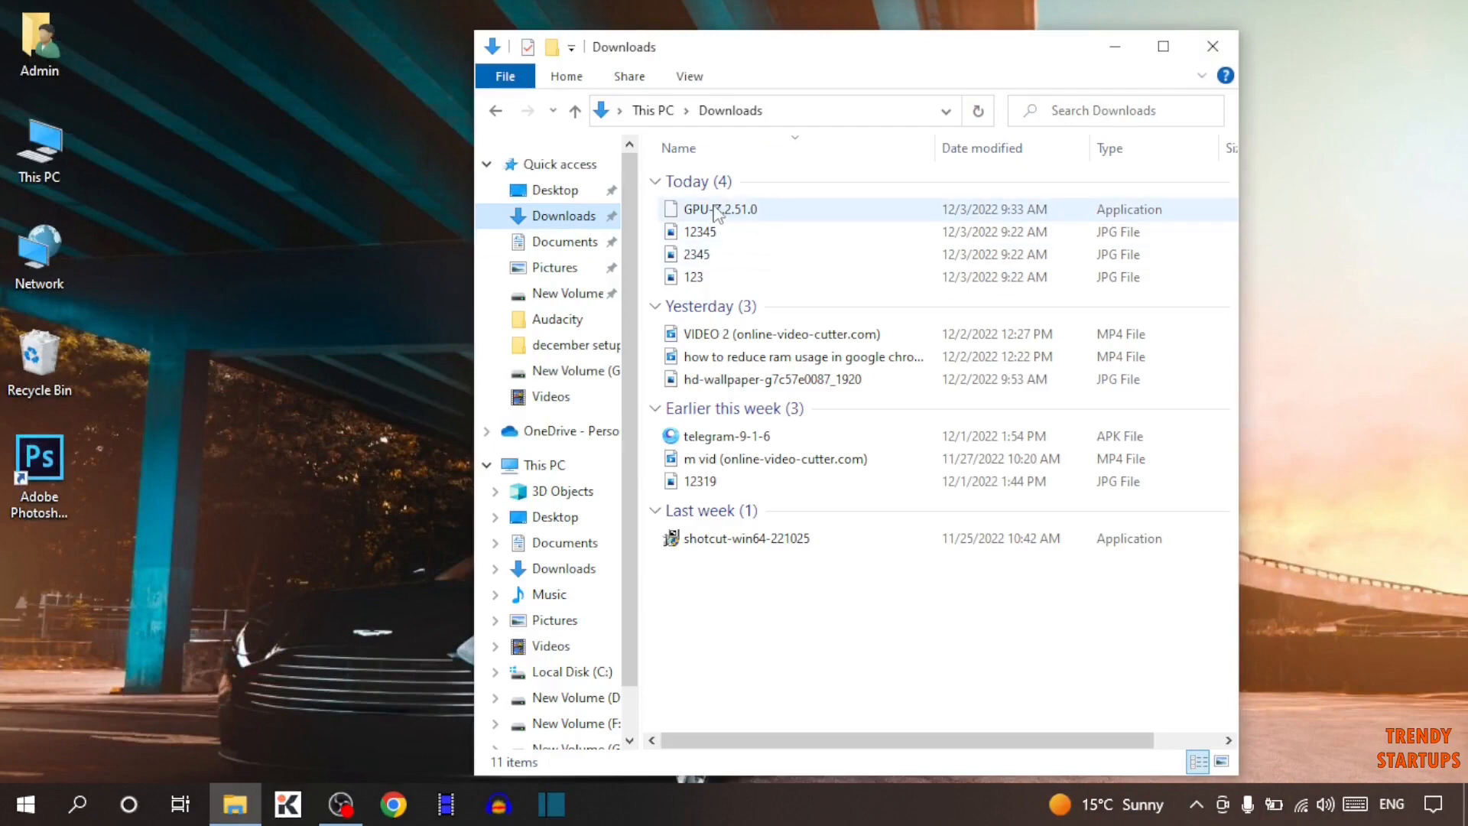
click(719, 209)
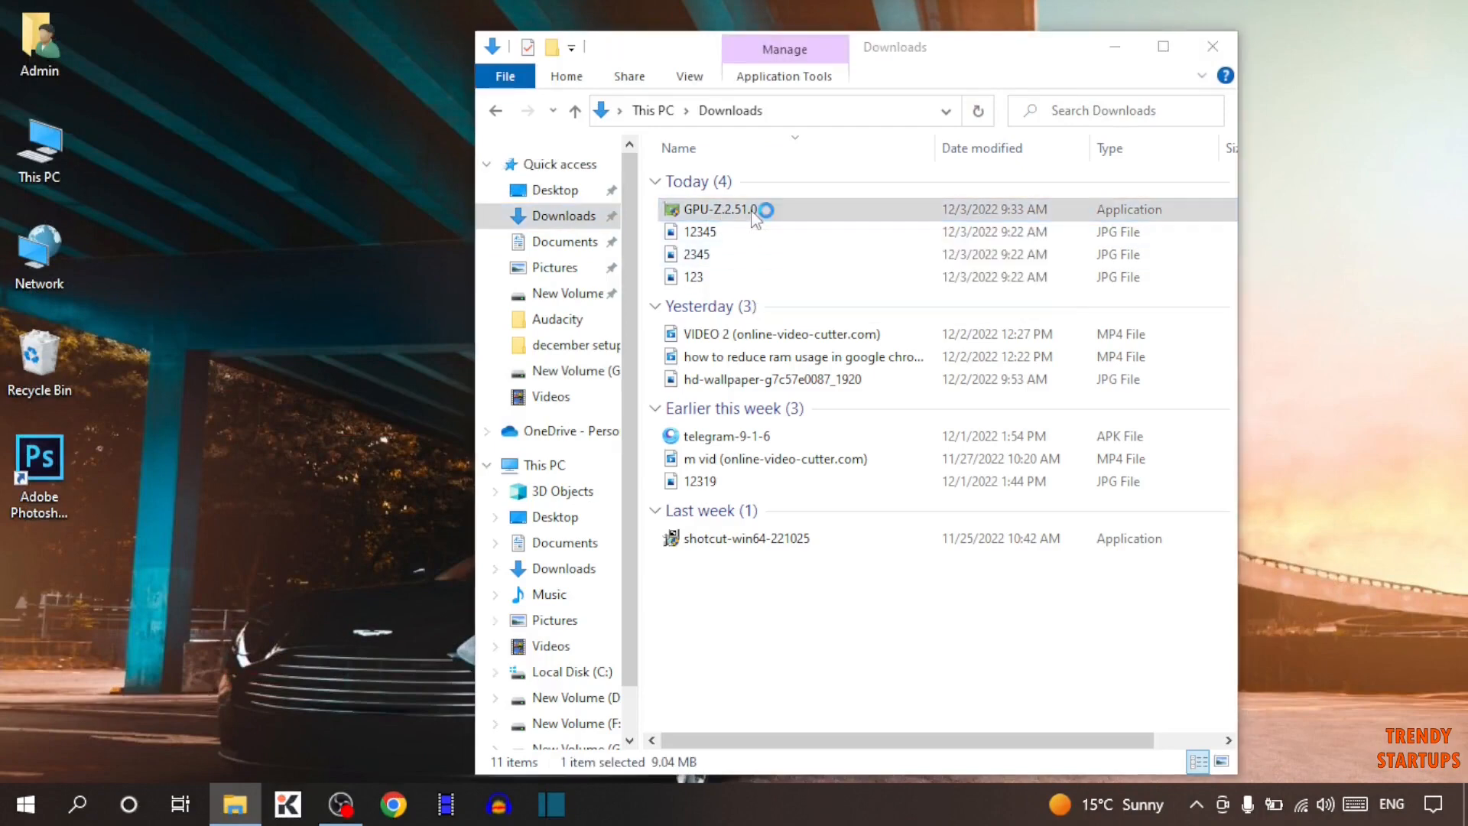
double_click(721, 209)
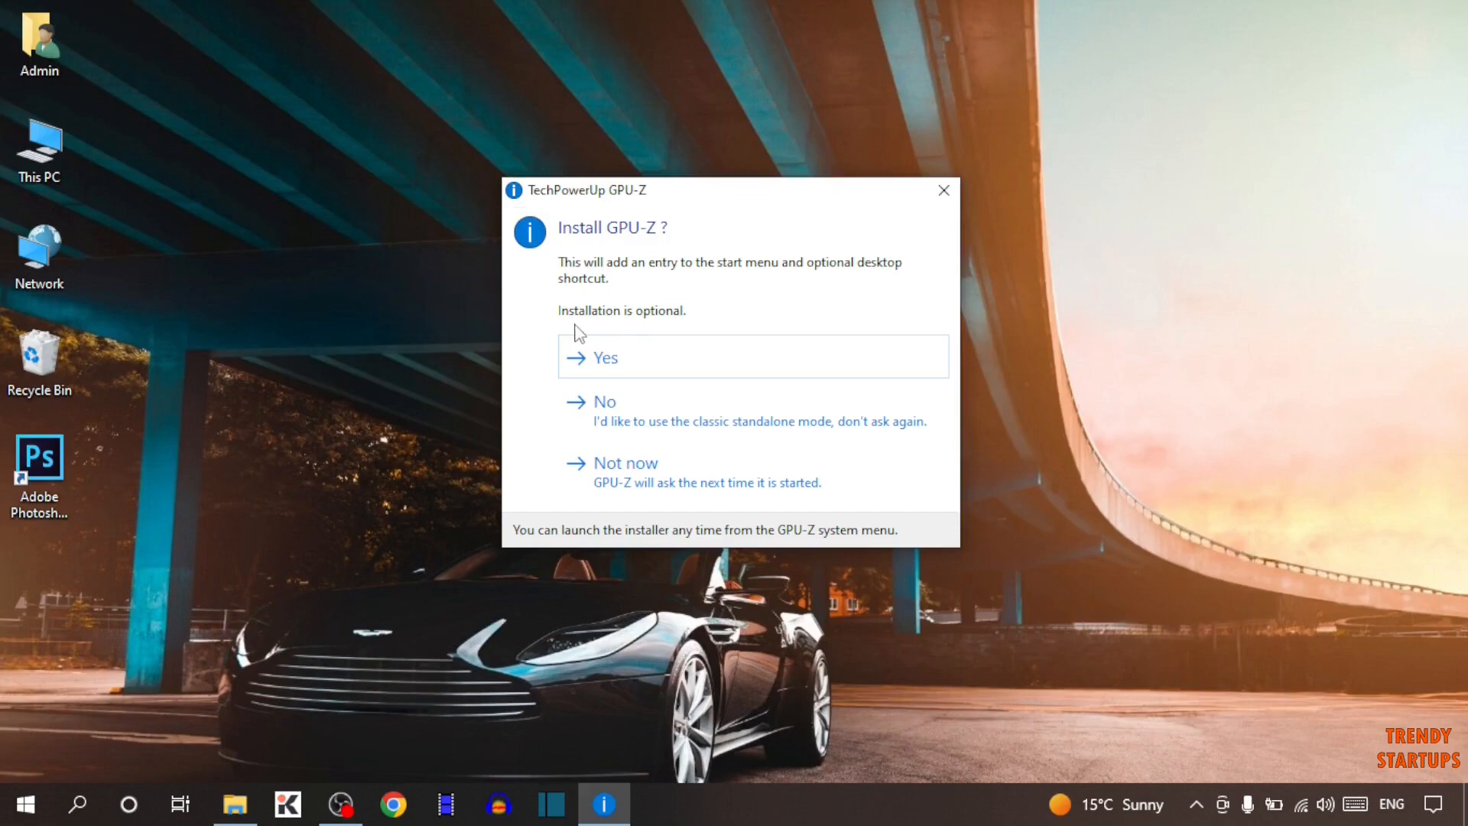
mouse_move(655, 323)
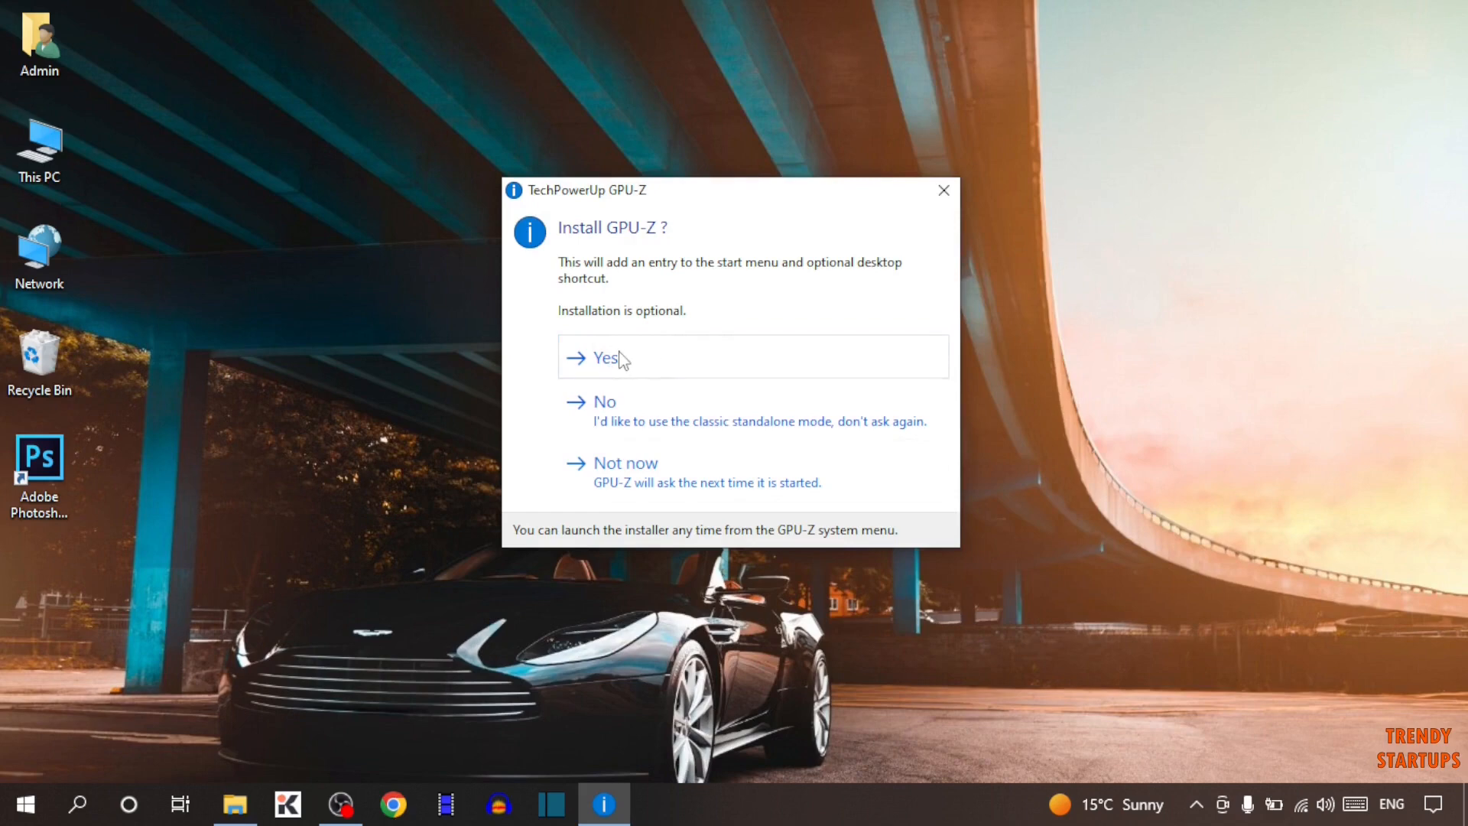
Step: Install to the existing default Program Files folder, keeping the desktop shortcut
click(609, 358)
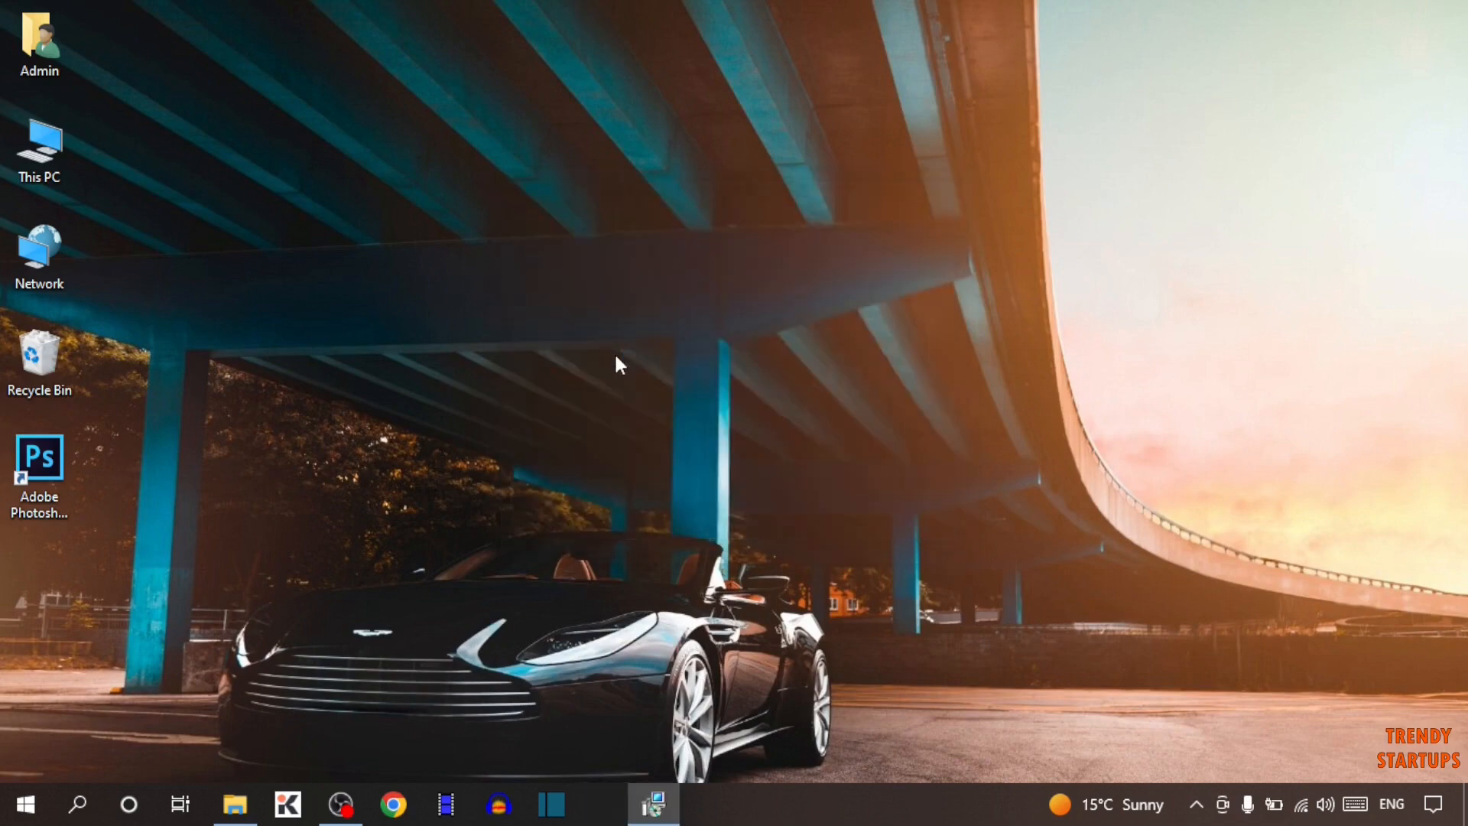
click(908, 613)
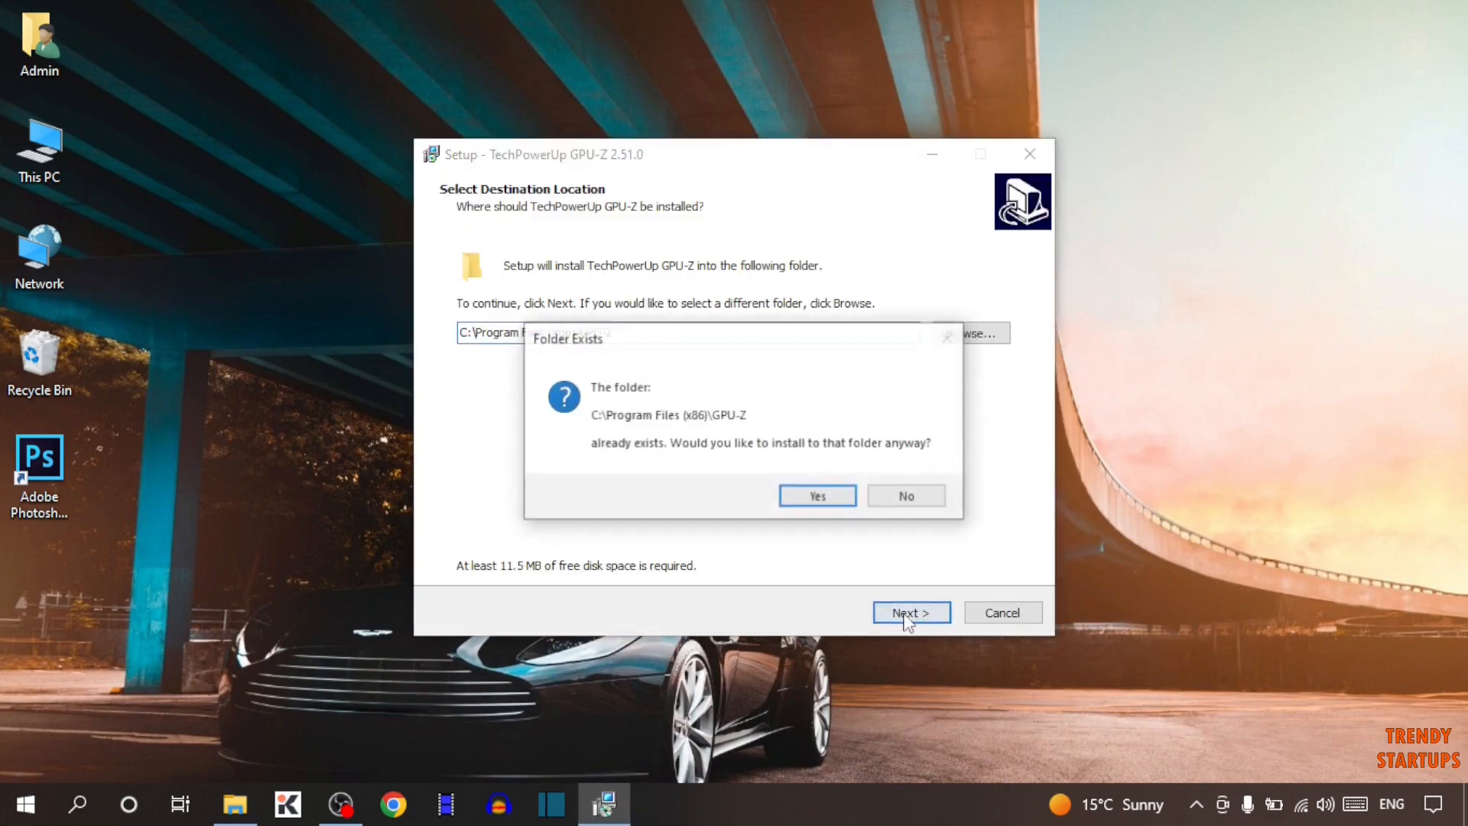
click(815, 495)
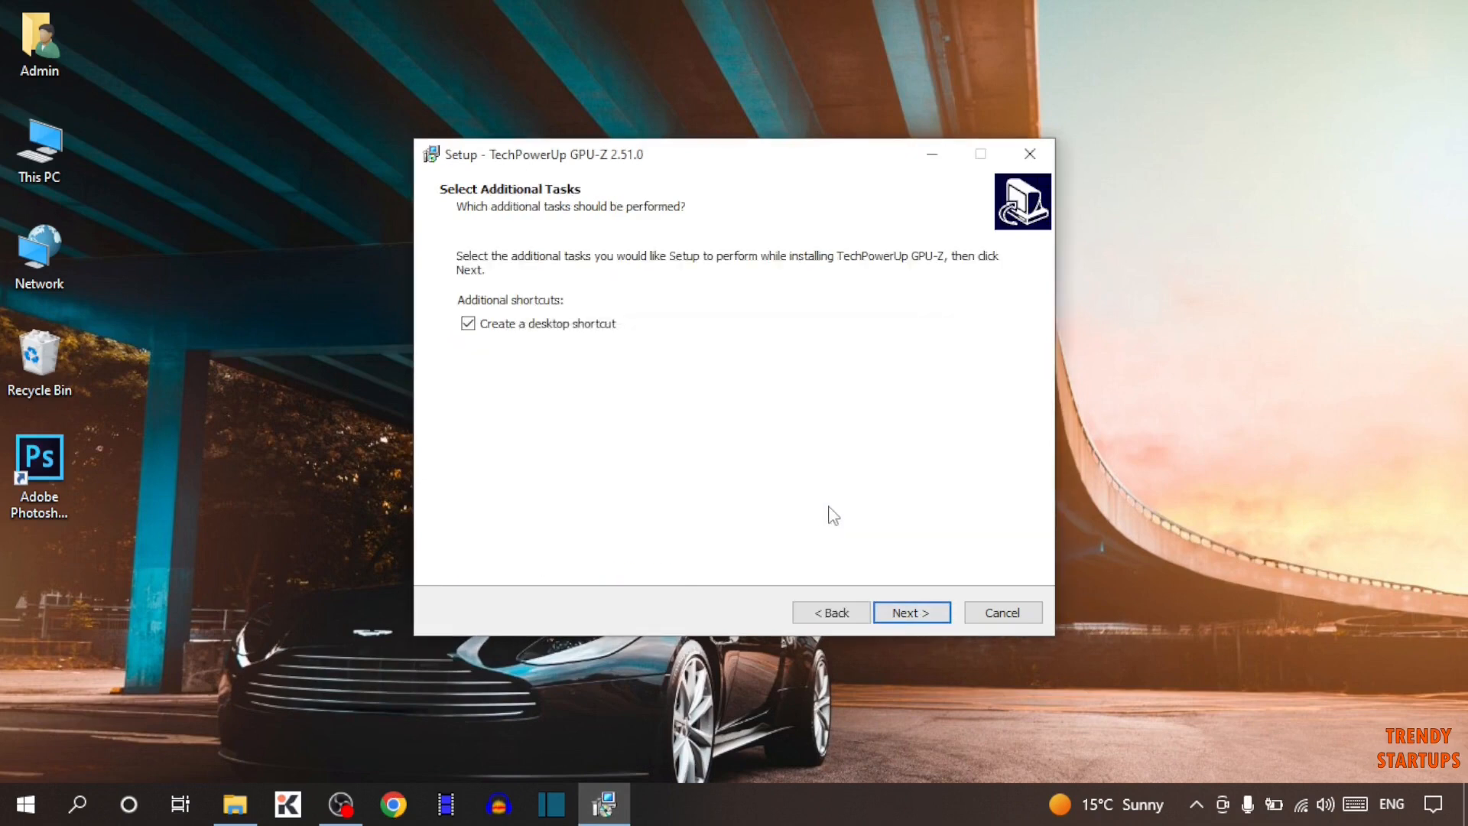
click(910, 613)
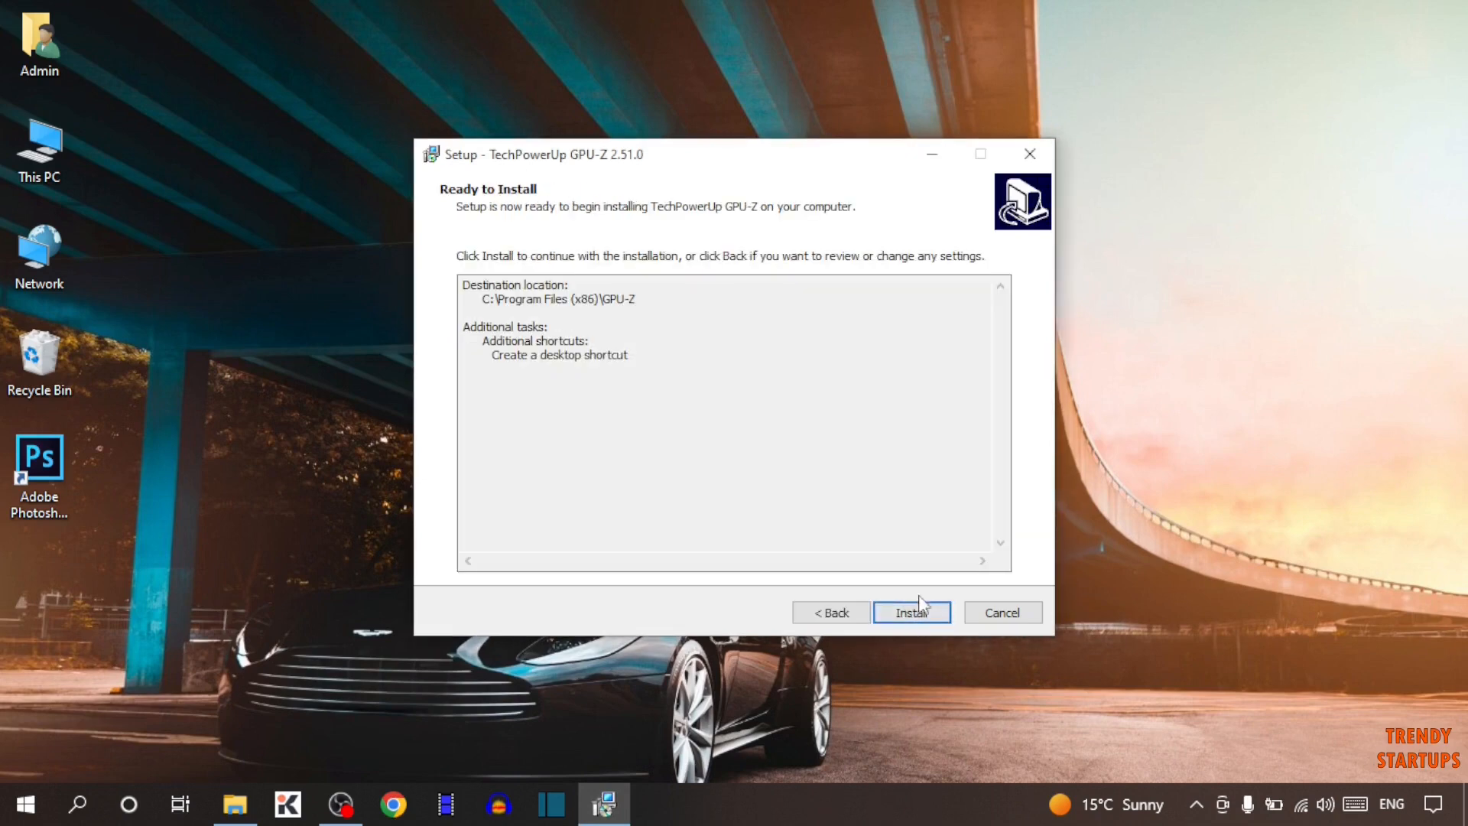
Step: Complete the installation, letting setup close GPU-Z, and launch GPU-Z
click(910, 612)
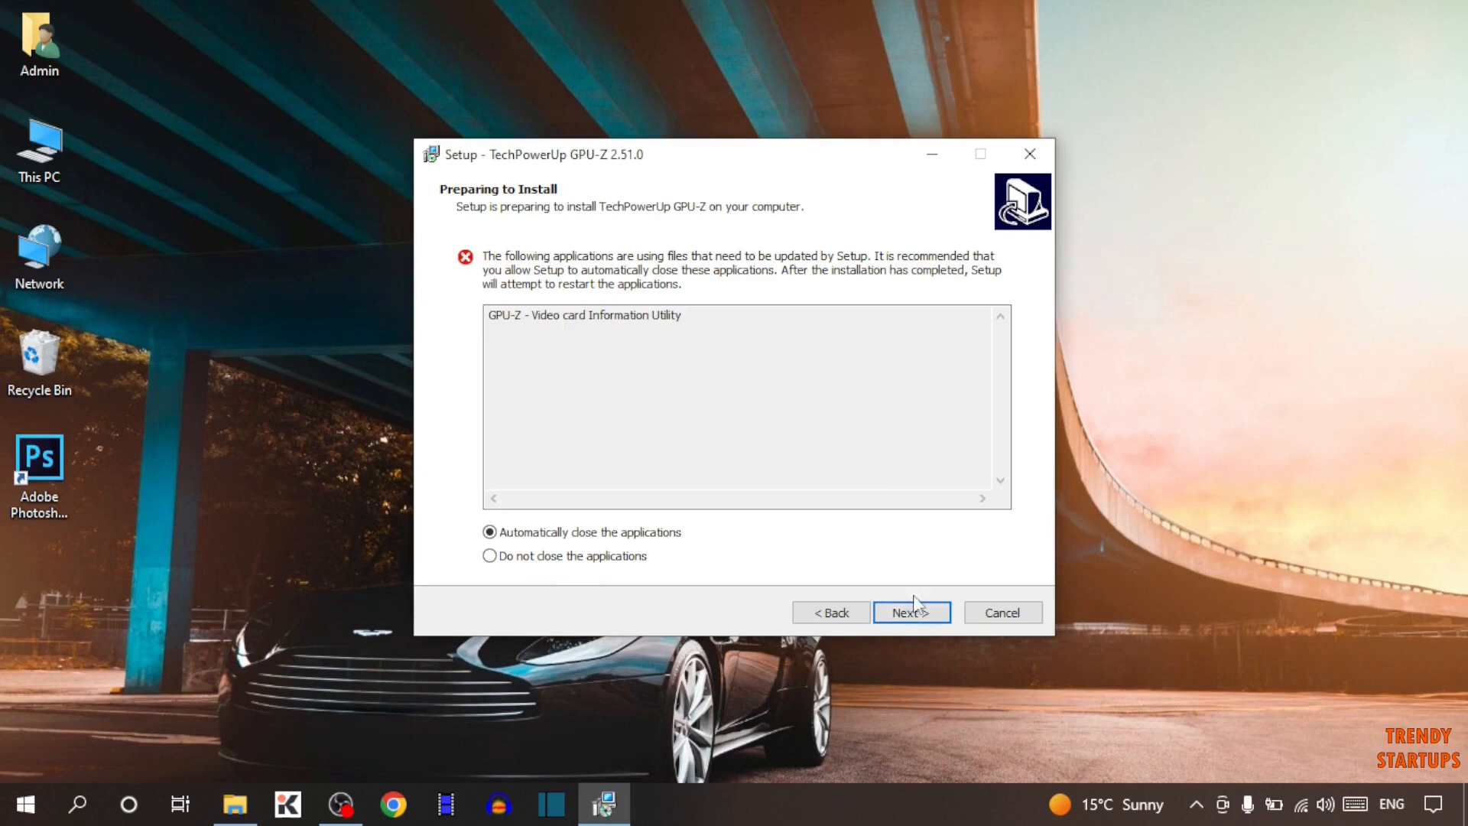
click(910, 612)
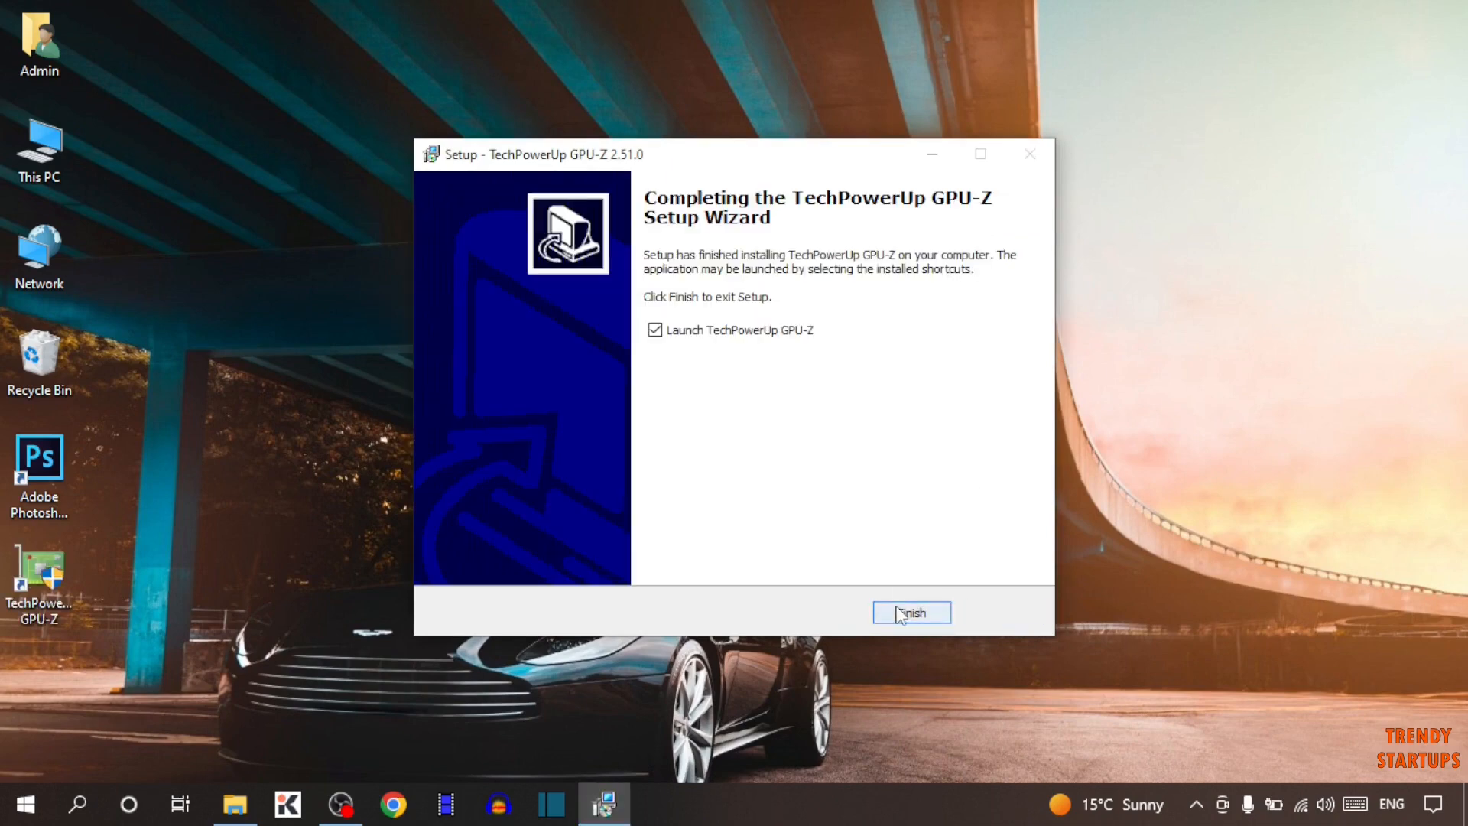
click(909, 613)
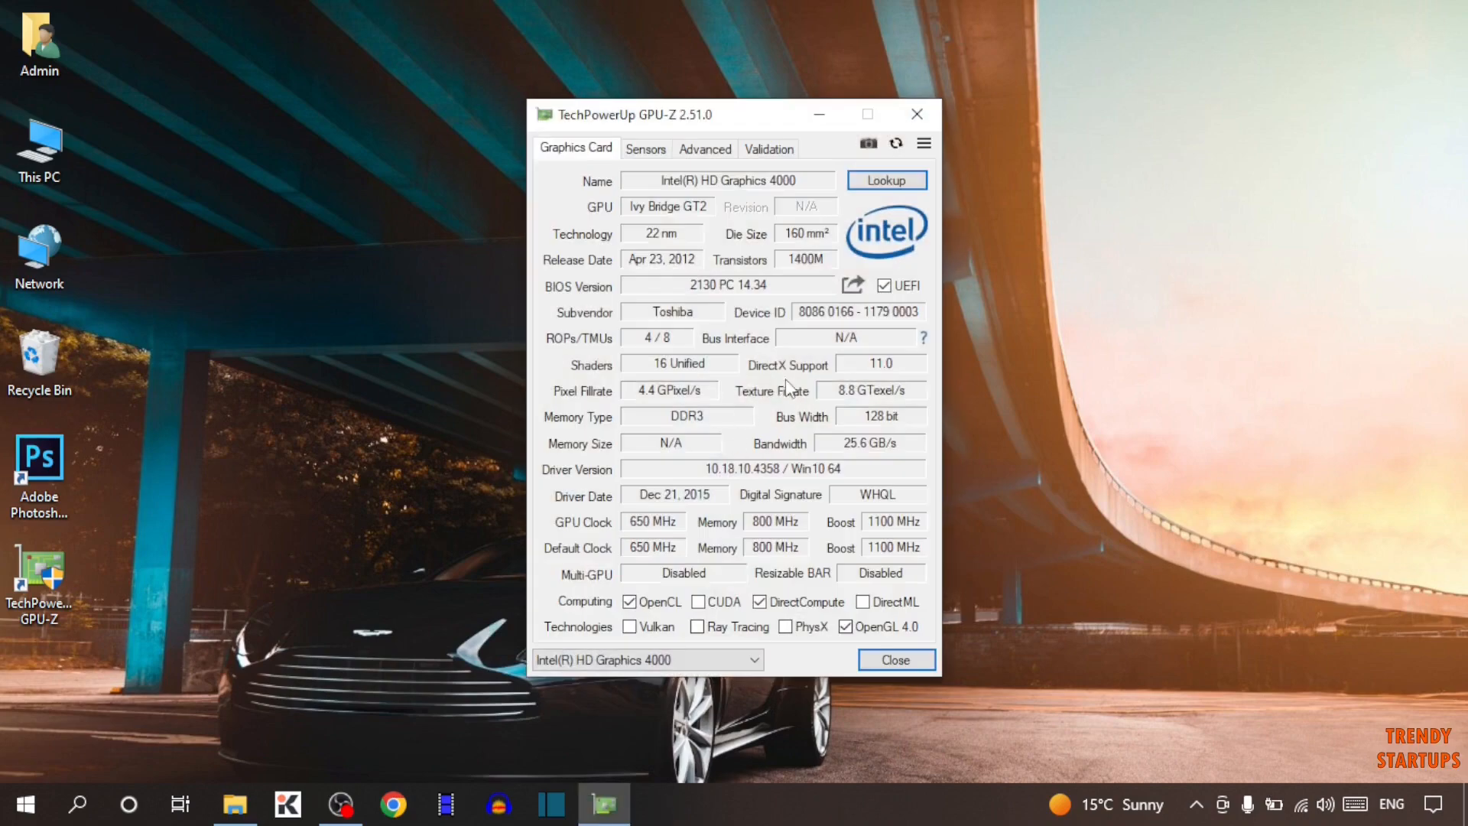
mouse_move(562, 154)
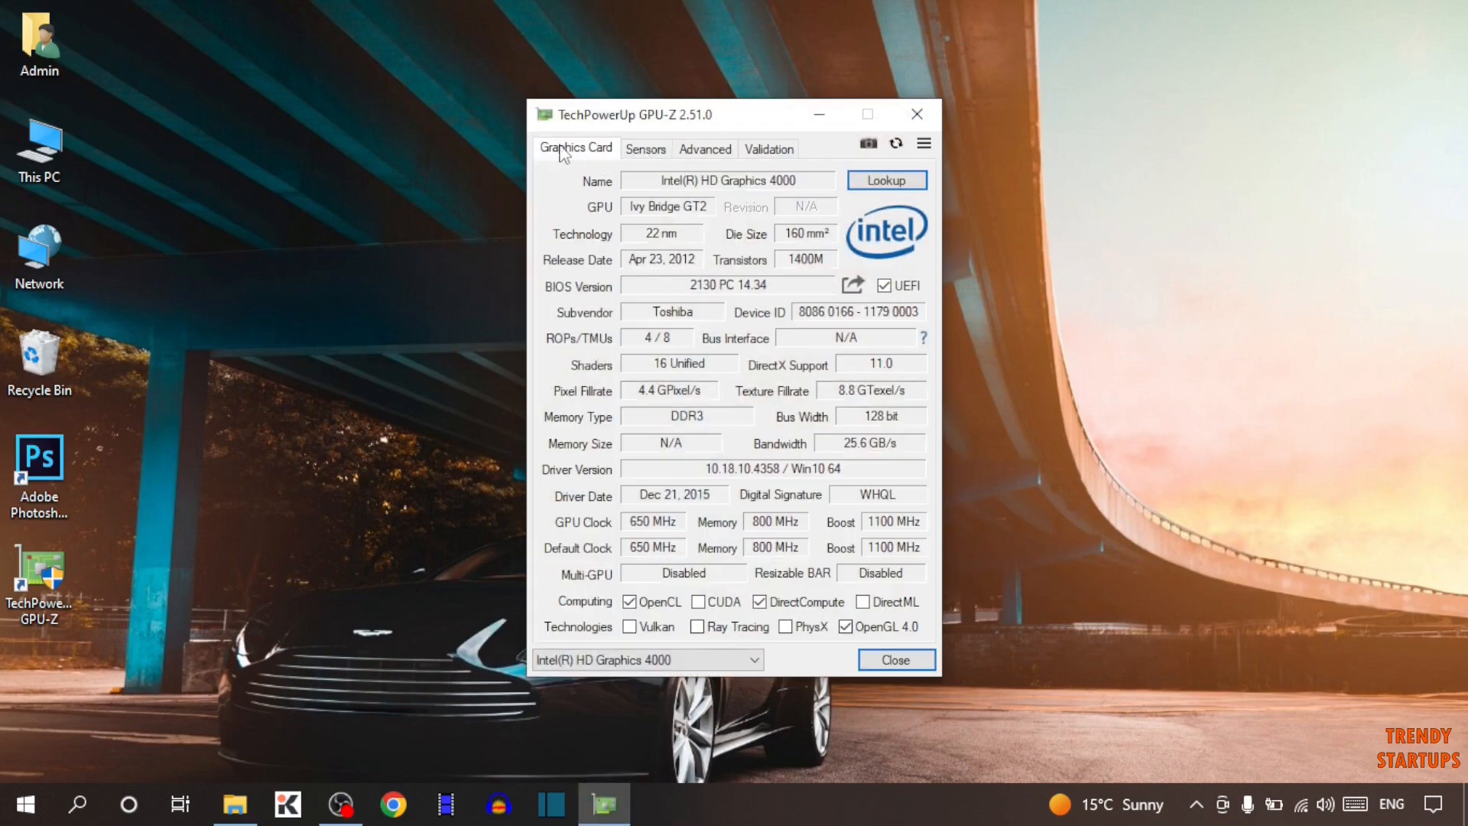
mouse_move(592, 247)
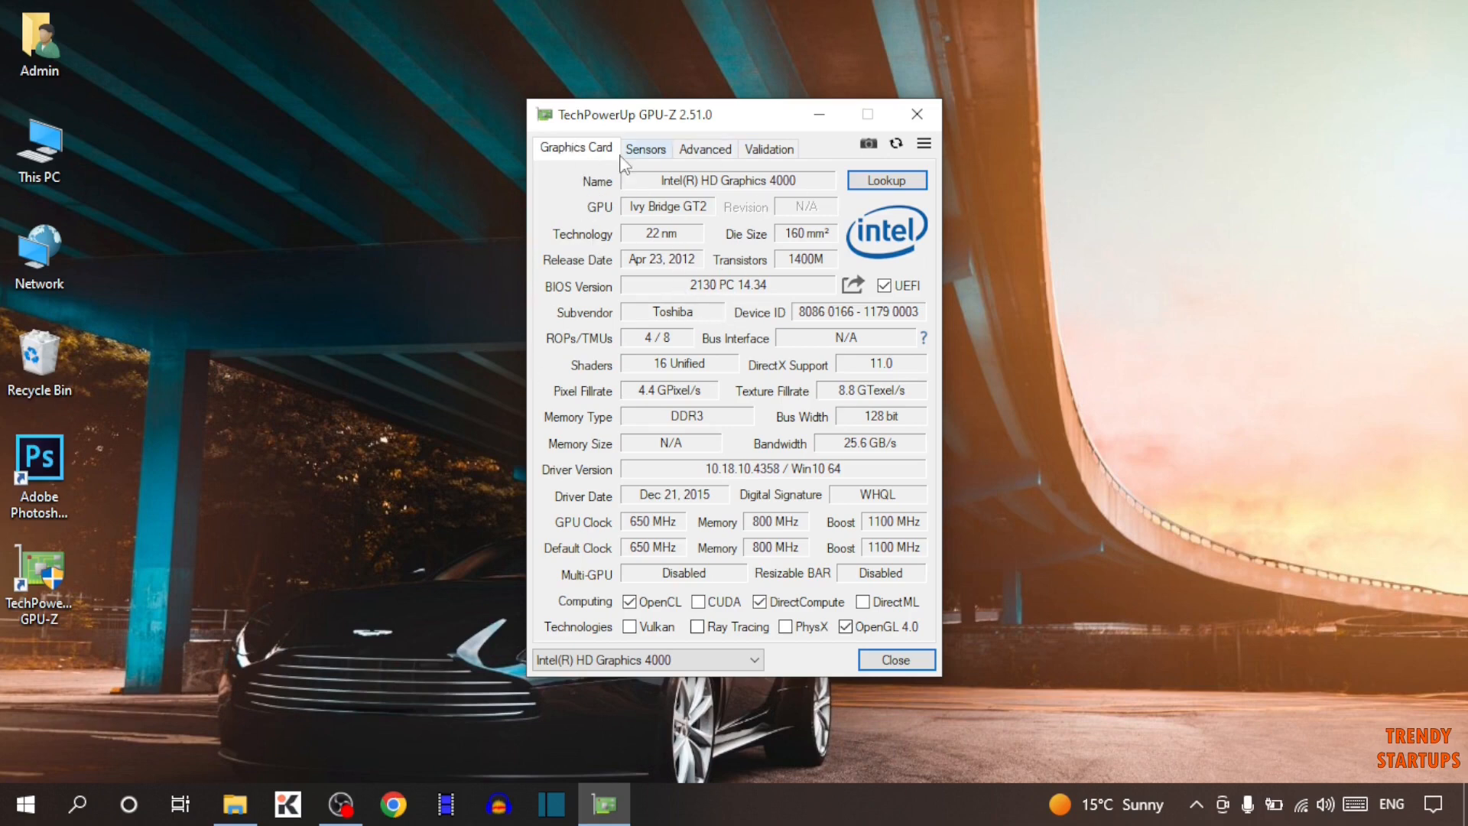
mouse_move(672, 191)
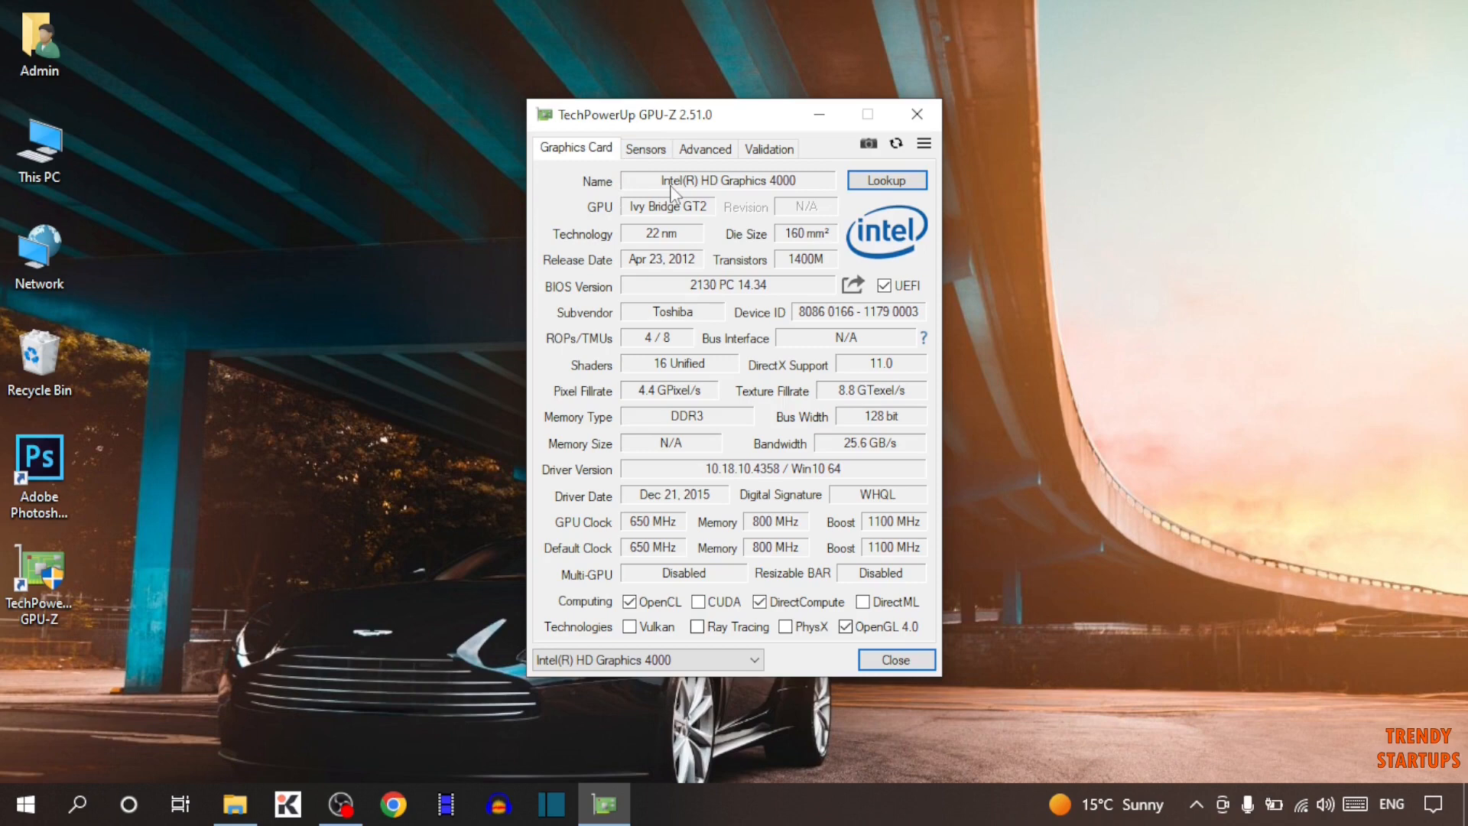
mouse_move(583, 432)
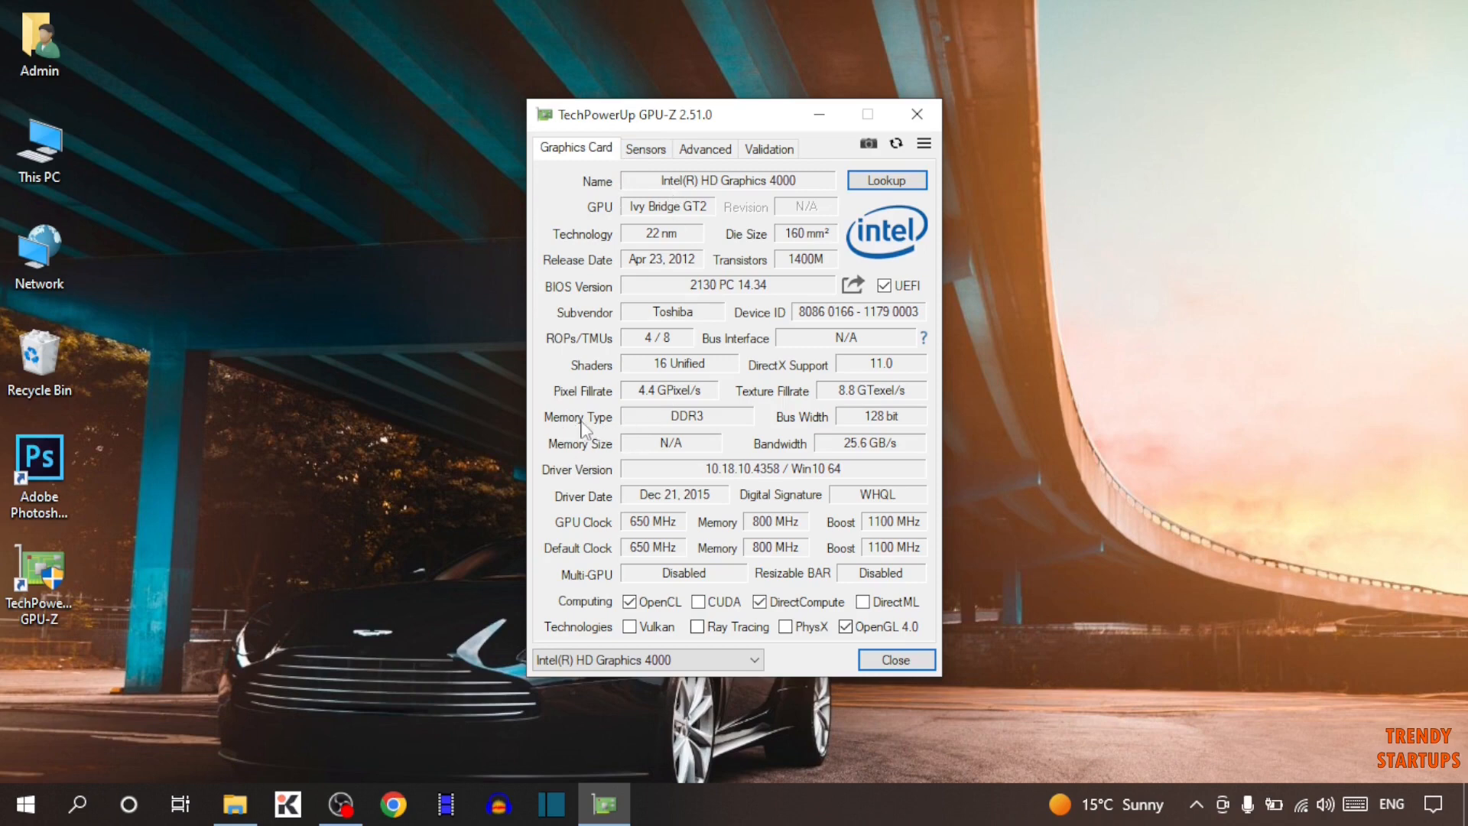